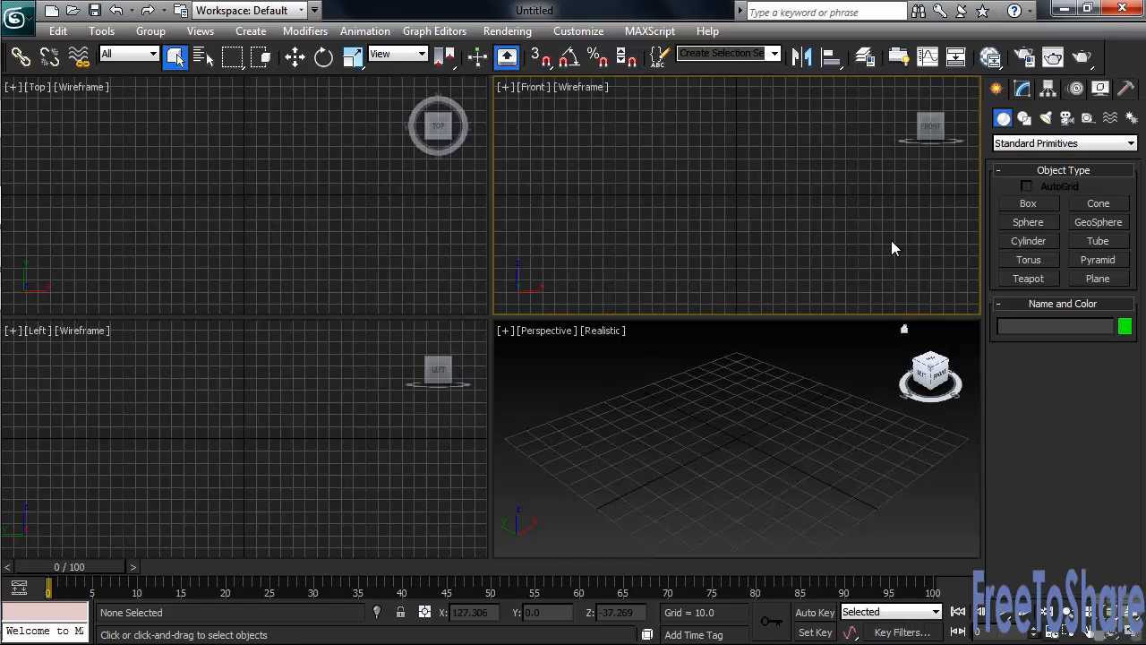
Draw a rounded rectangle spline, about 112 by 155 with corner radius 17.09, in the Front view
left_click(1023, 118)
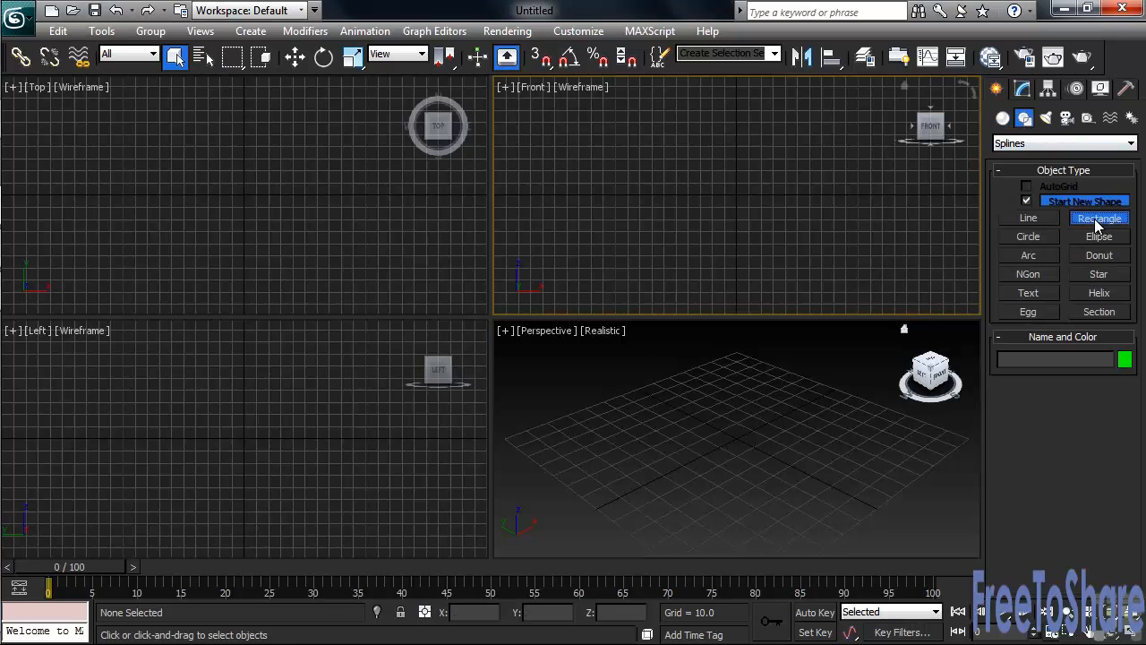
left_click_drag(640, 132, 831, 257)
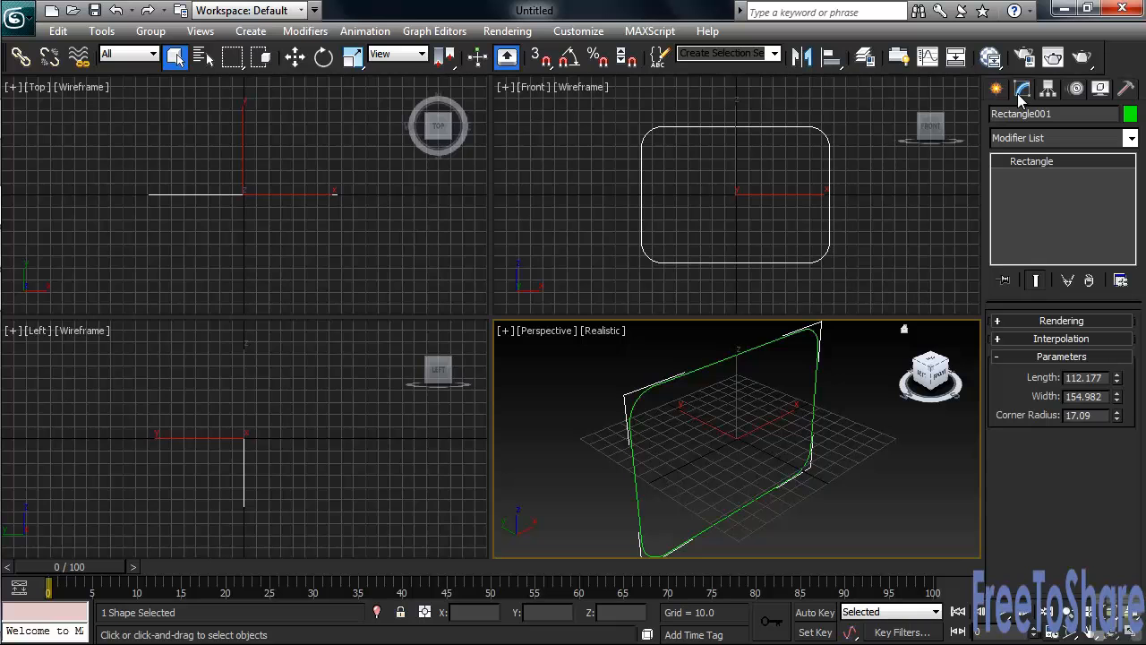
Extrude the rounded rectangle, setting Amount to 5.0, then adjust the extrusion depth
left_click(1132, 138)
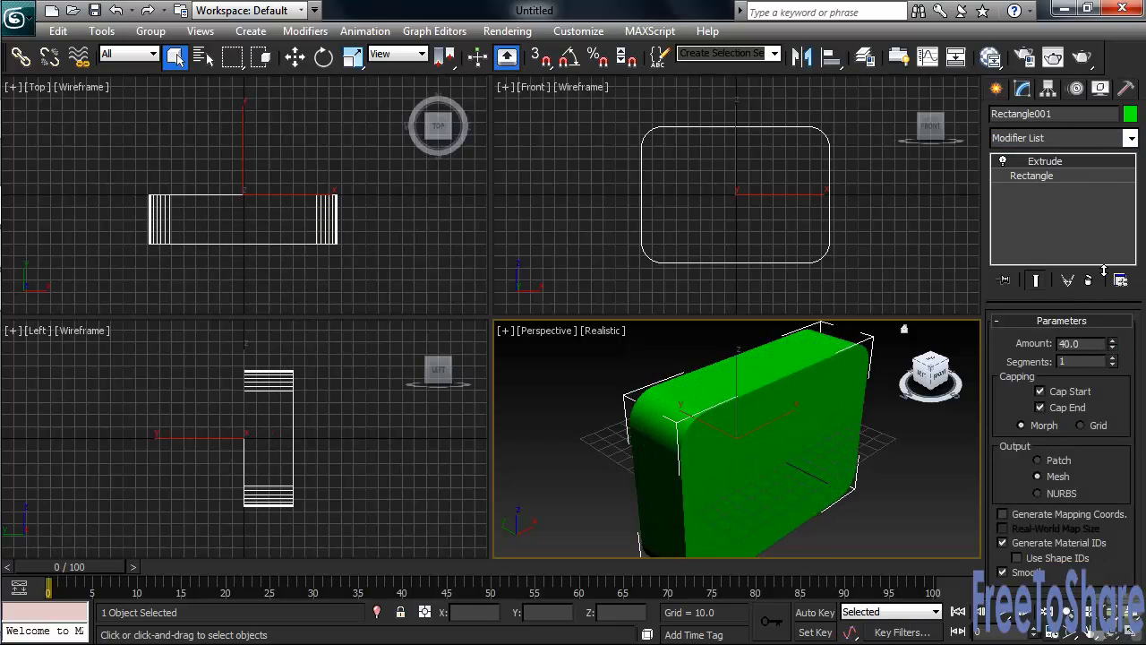
type("5.0")
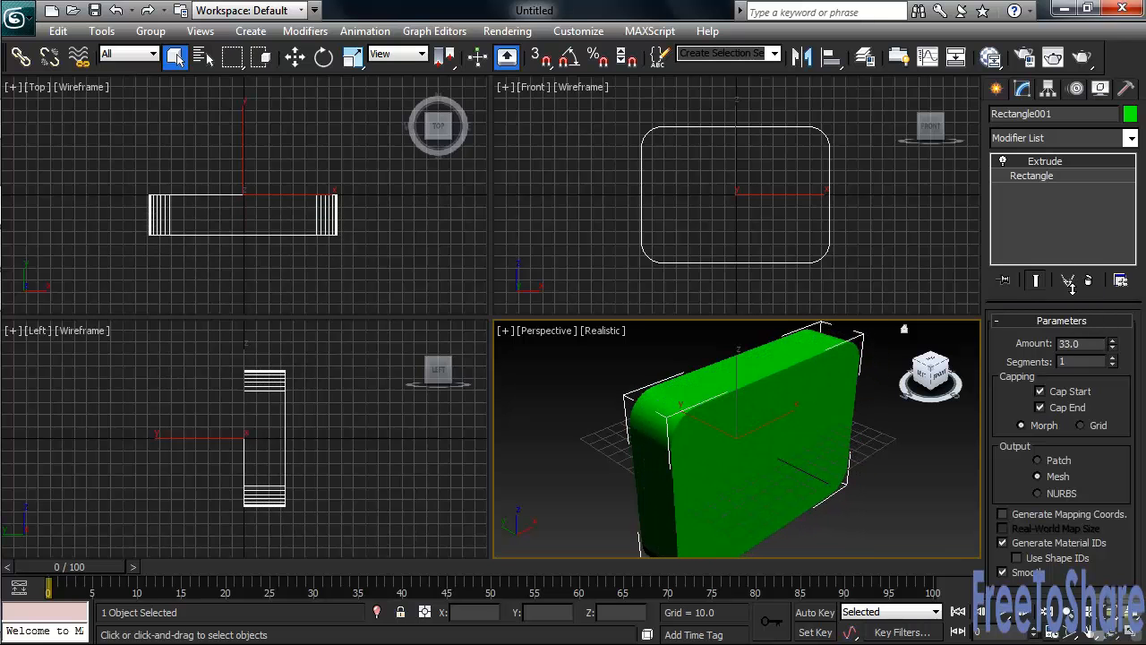
left_click_drag(1113, 340, 1113, 421)
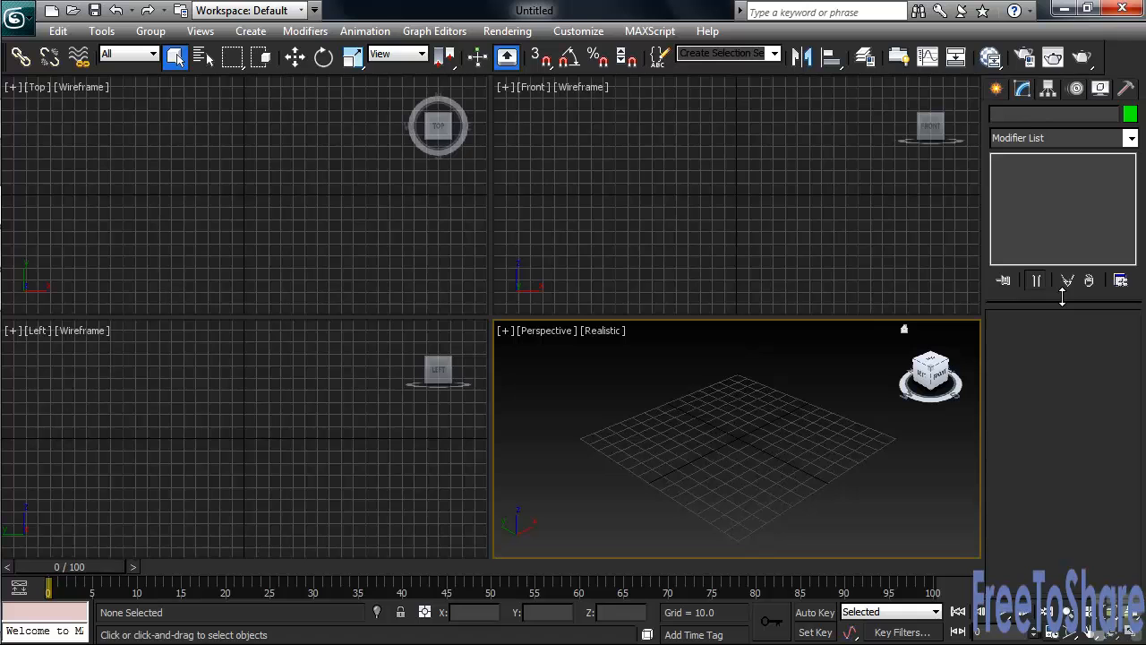
Draw a six-point rounded star and enlarge its outer radius to about 81.8
left_click(1023, 118)
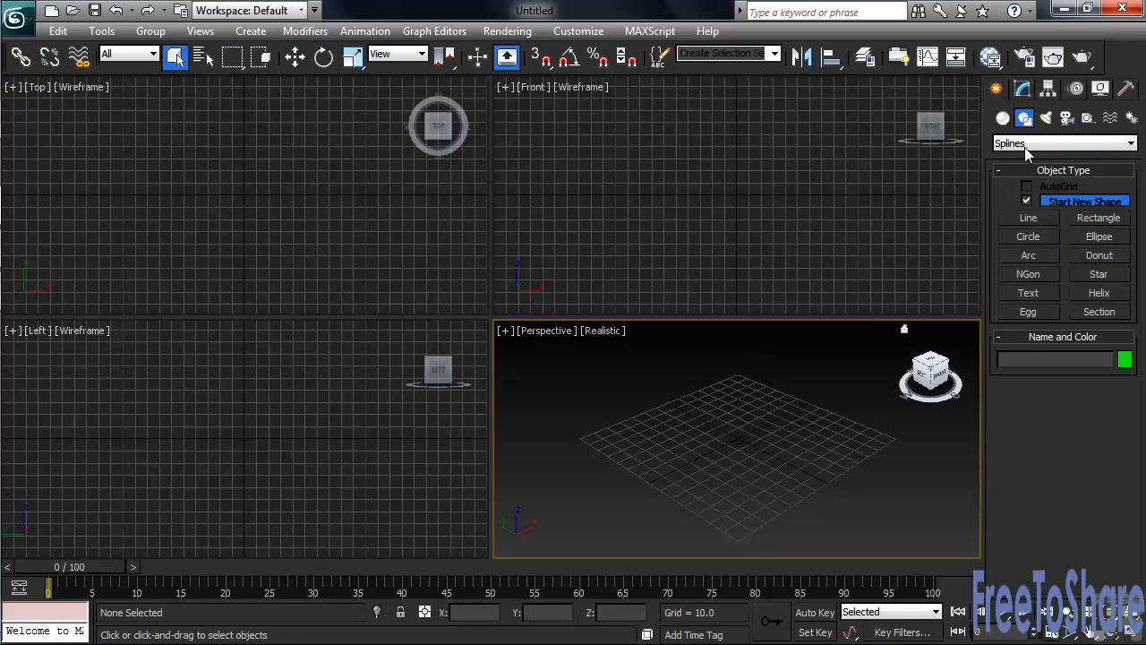
left_click(1099, 274)
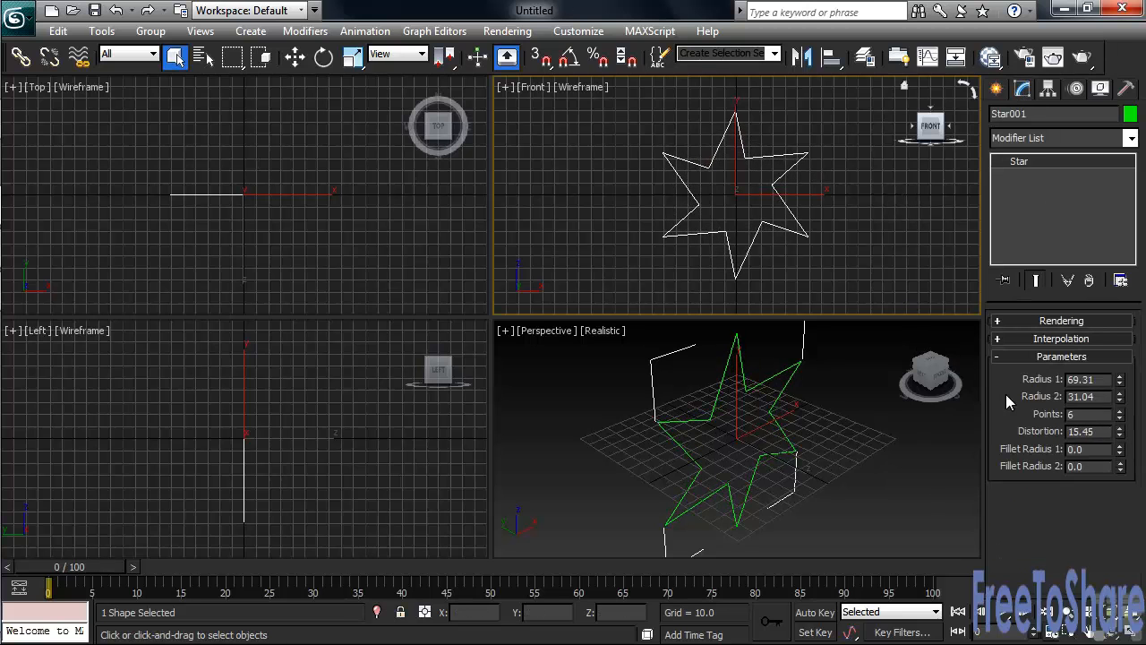
mouse_move(1028, 60)
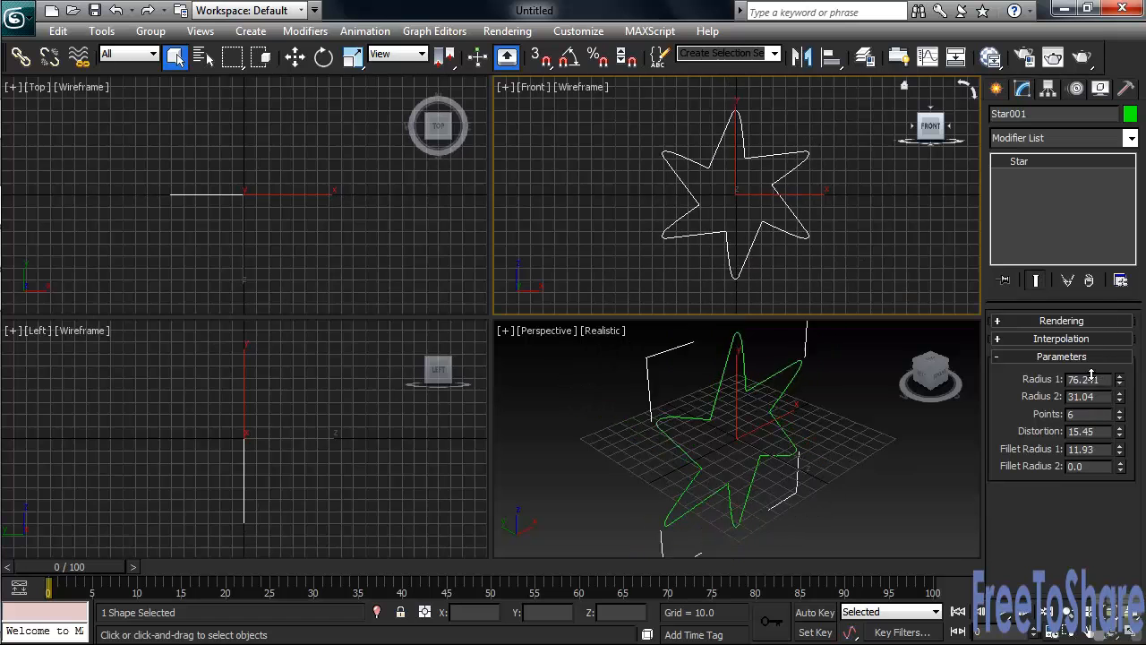
left_click_drag(1117, 379, 1118, 370)
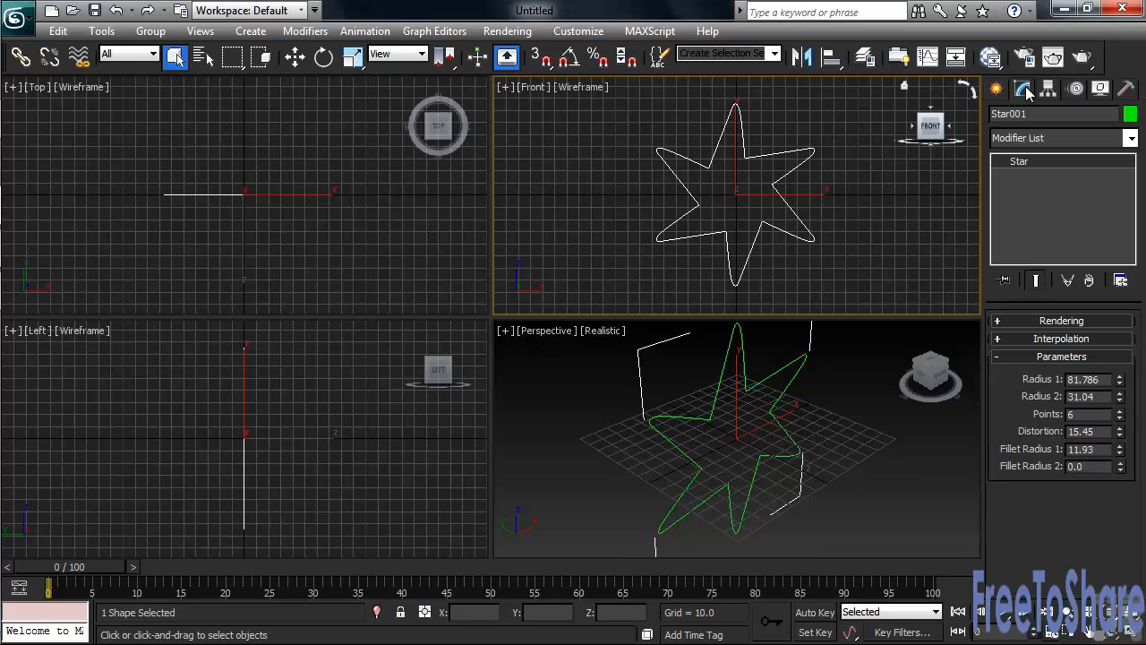
Apply an Extrude modifier to the star from the Modify panel
left_click(1131, 138)
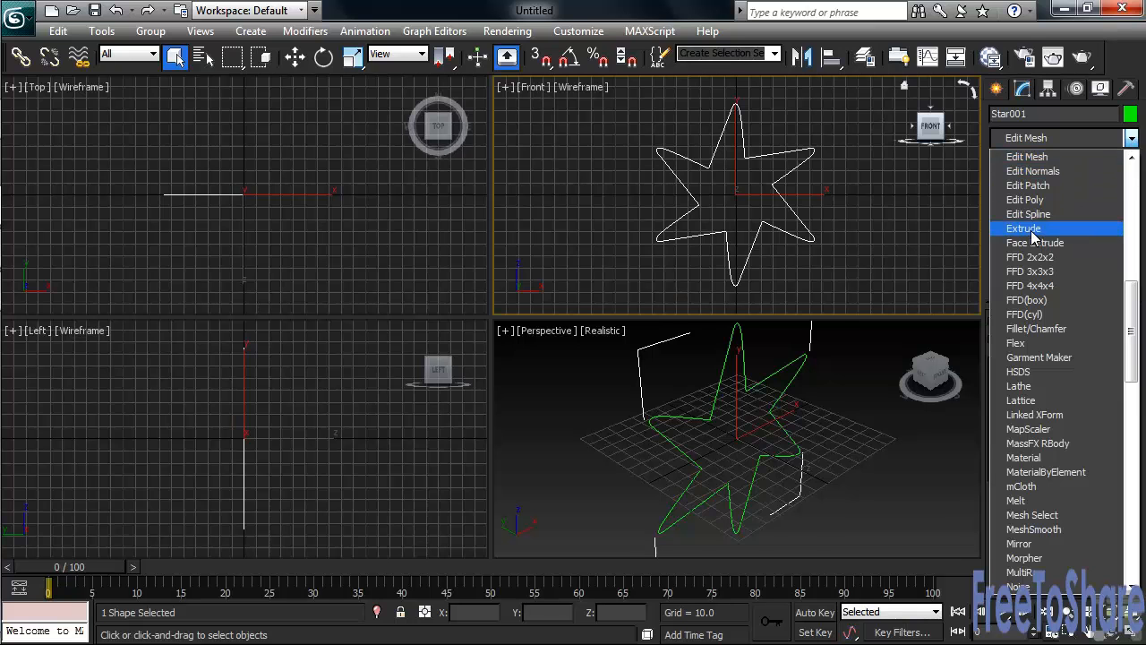
left_click(1023, 229)
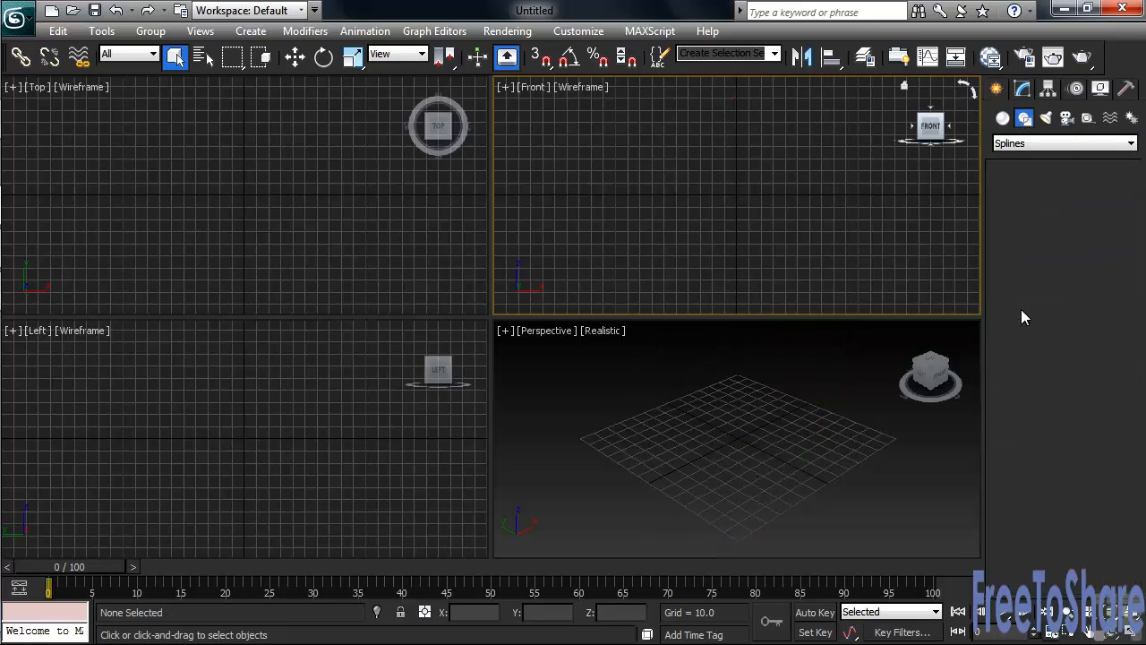
Draw an outlined egg spline with inner and outer loops in the Top view
left_click(1028, 311)
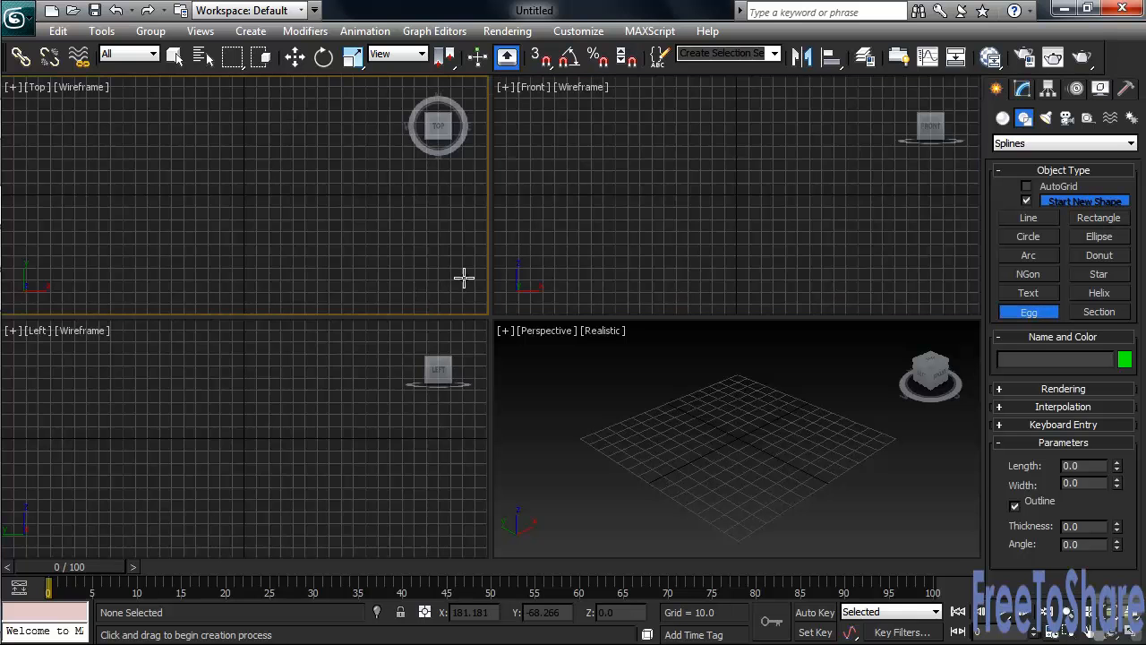
left_click_drag(220, 165, 305, 205)
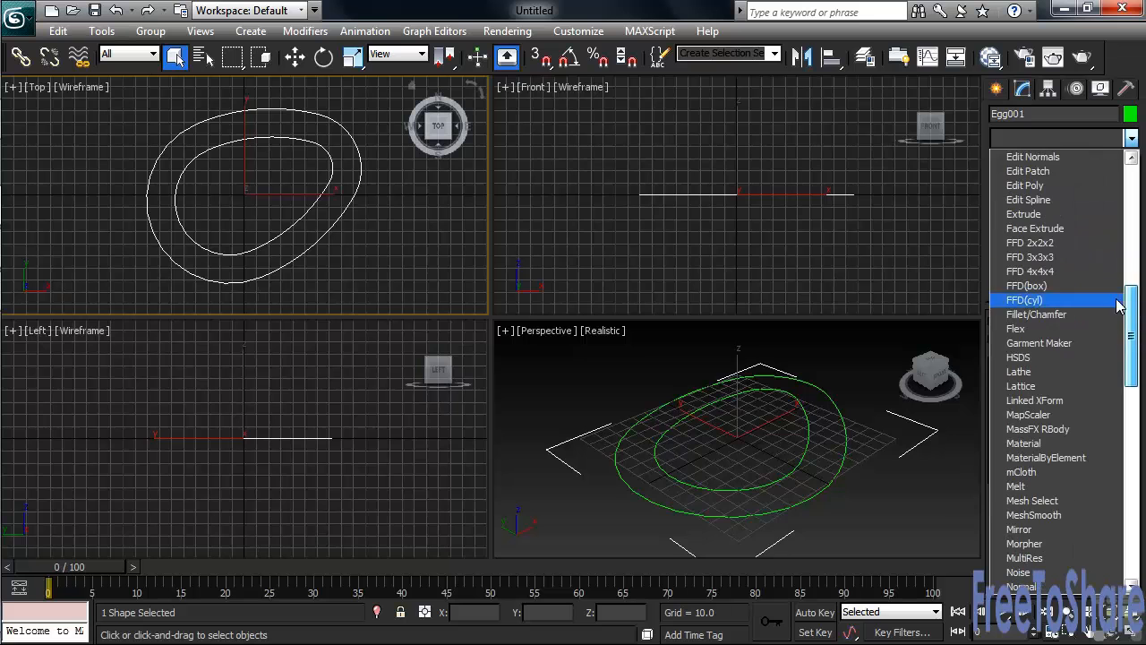
Extrude the egg outline 27 units and orbit the maximized Perspective view around the ring
left_click(1024, 213)
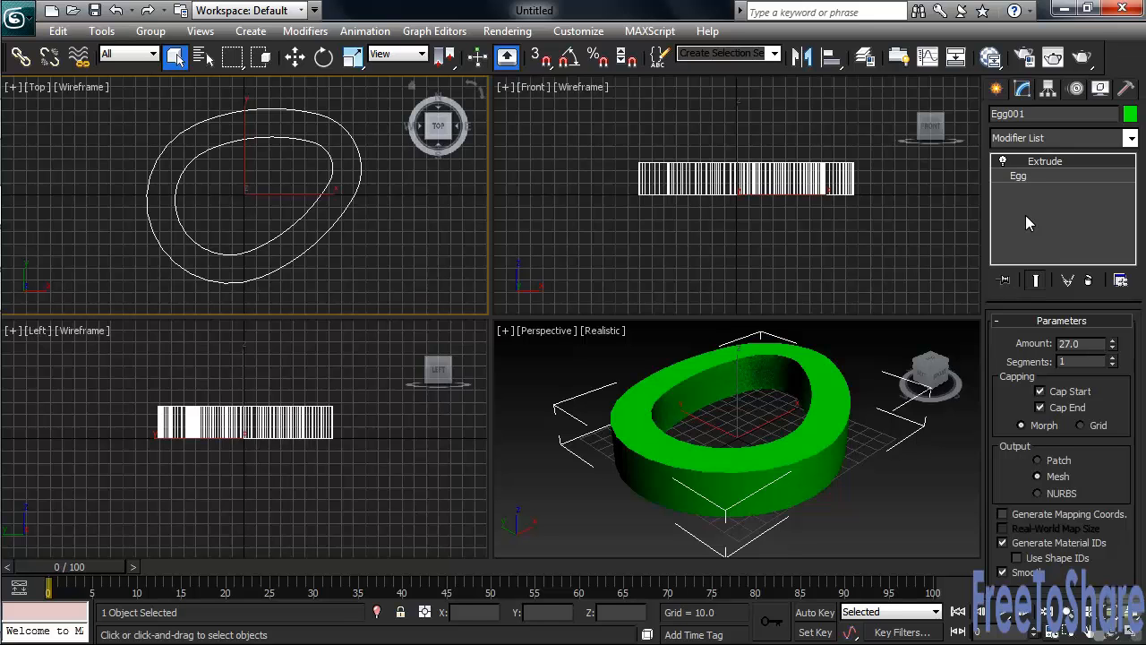
mouse_move(912, 475)
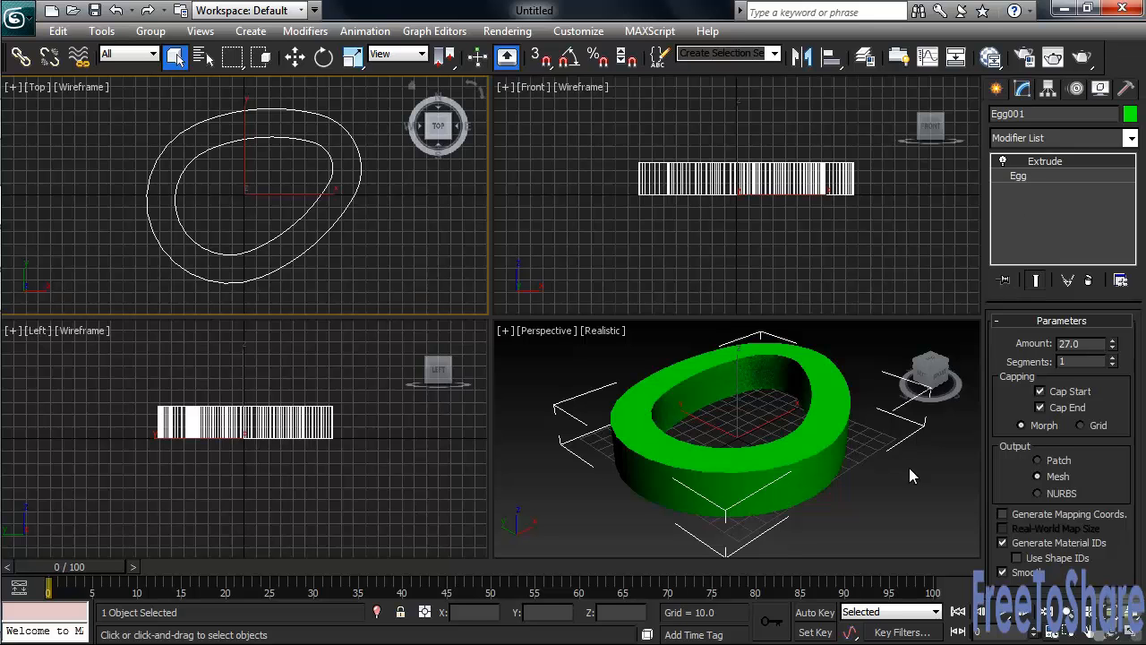
left_click(913, 475)
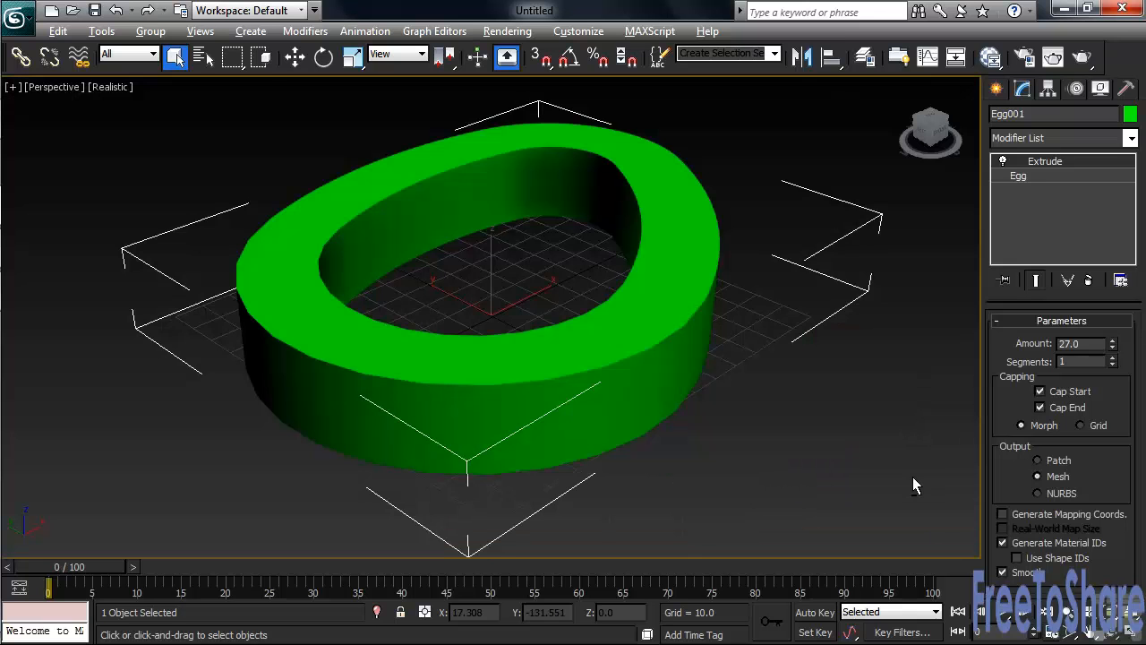
left_click_drag(916, 484, 614, 408)
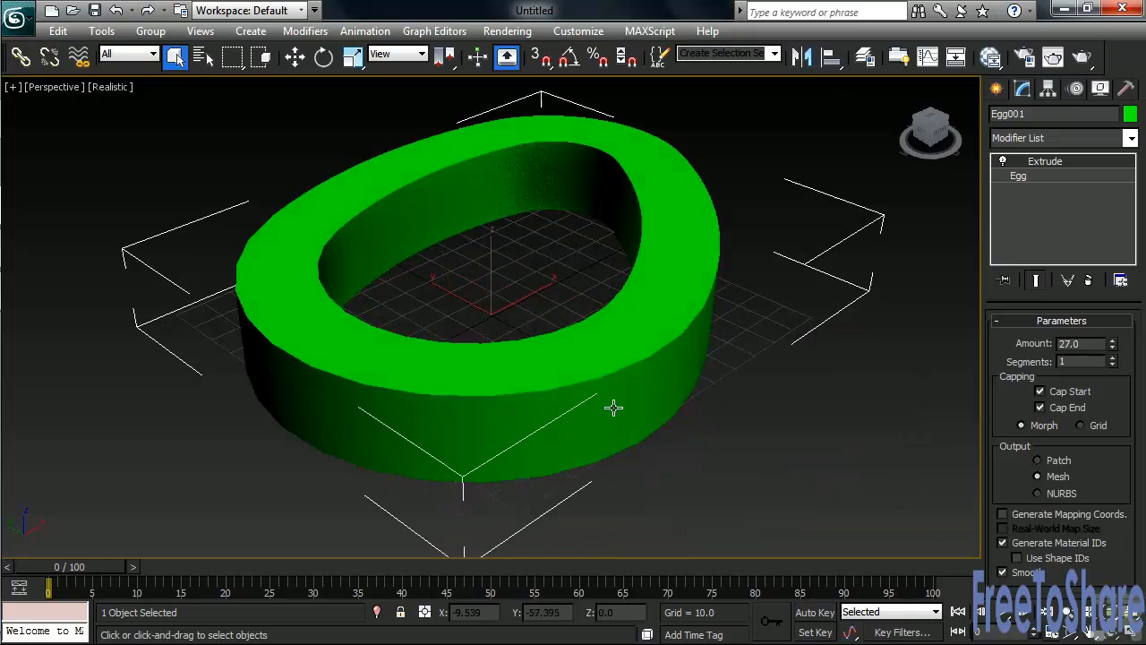
left_click_drag(613, 408, 517, 407)
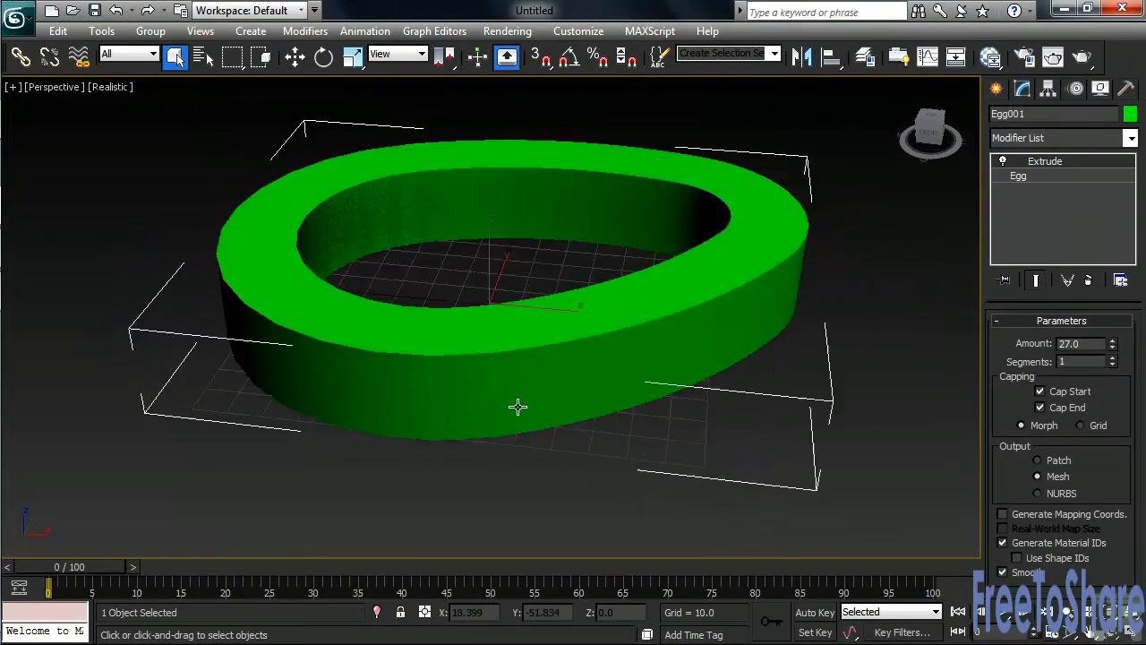
left_click_drag(518, 407, 725, 484)
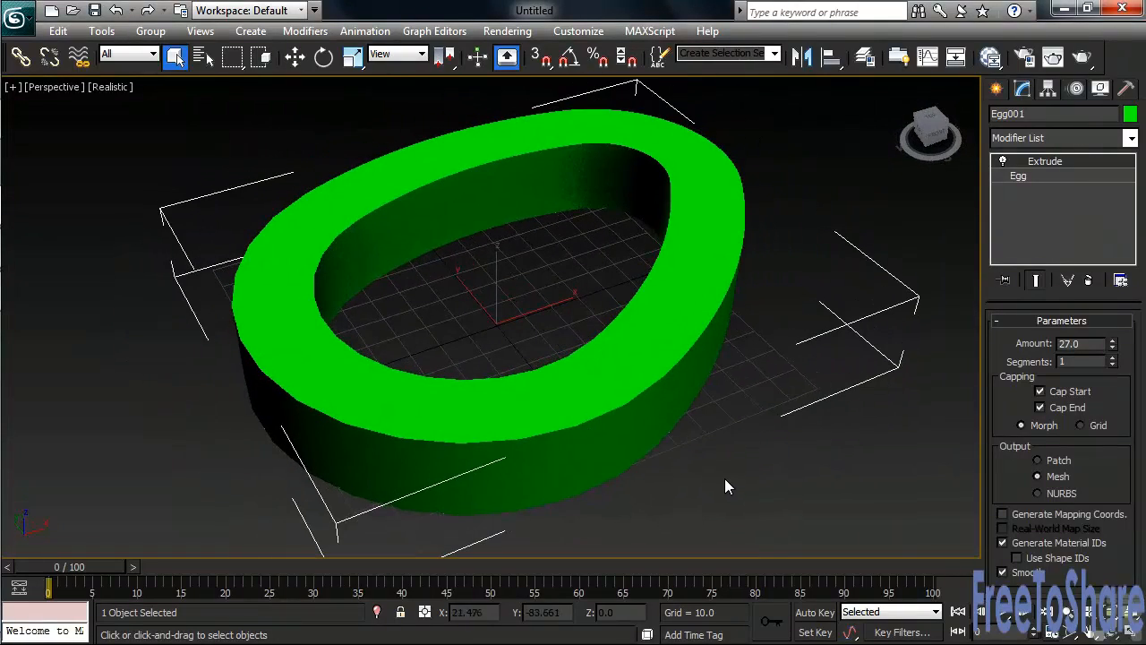
left_click(1018, 175)
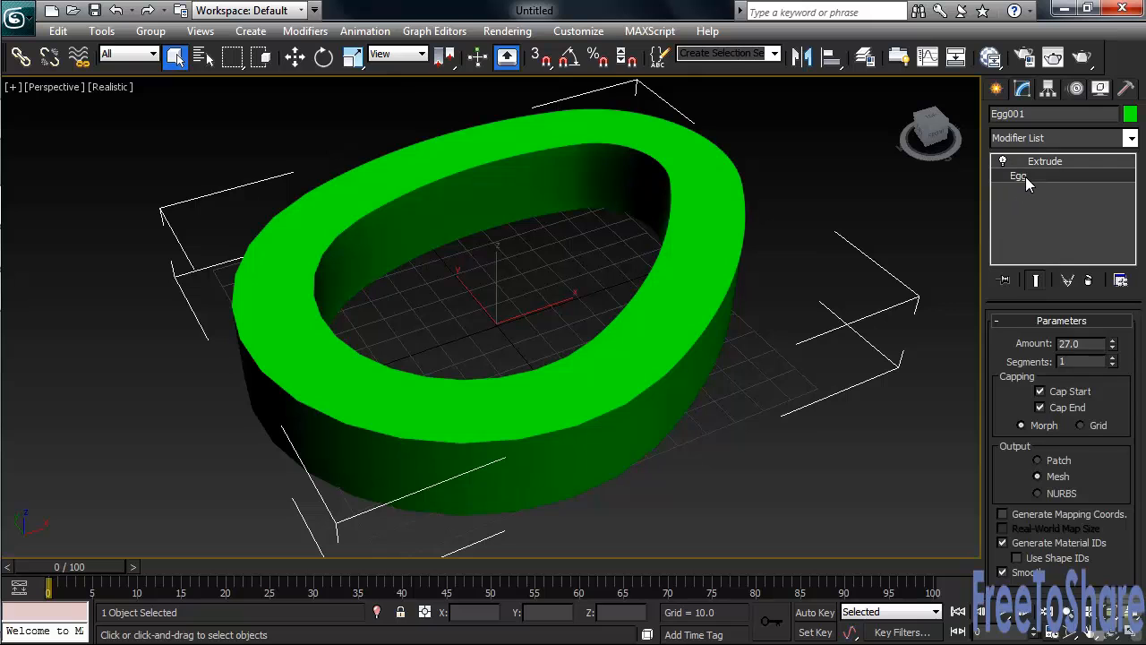
Reduce the Egg outline Thickness from about 23.4 to 3.76
left_click(1017, 176)
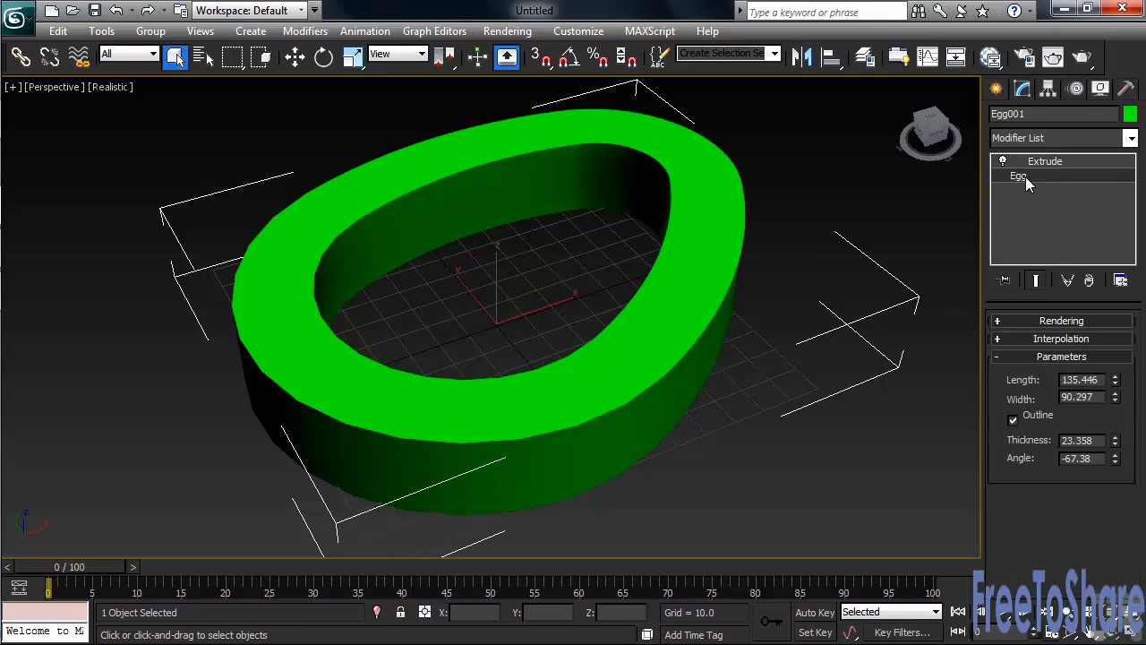
left_click(1114, 443)
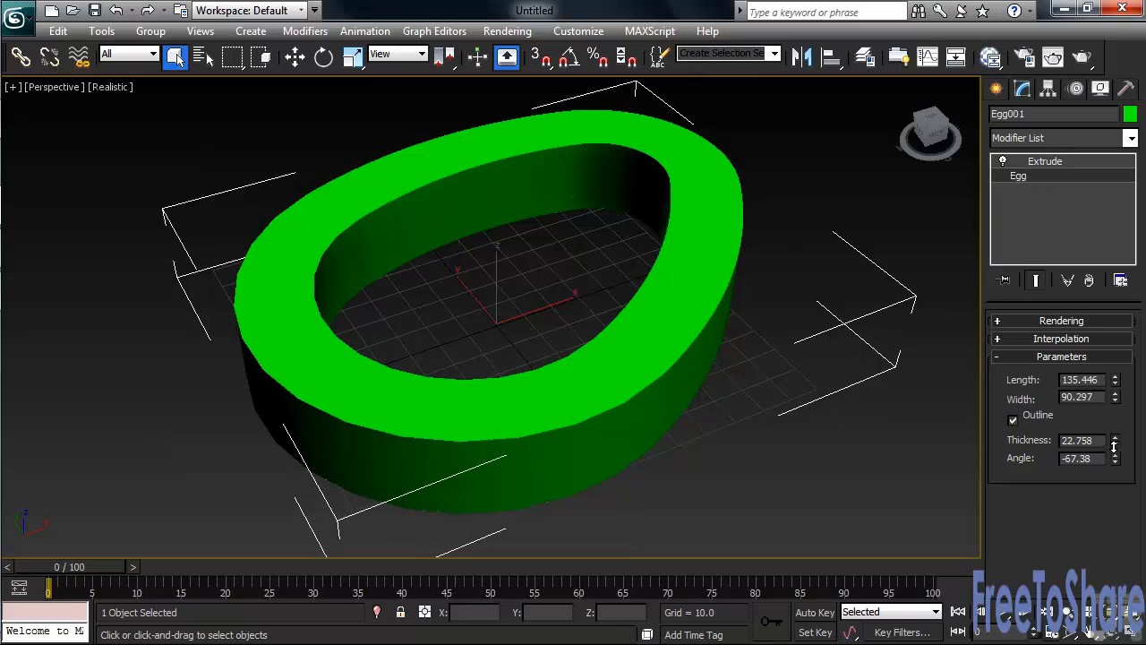
left_click_drag(1115, 437, 1115, 457)
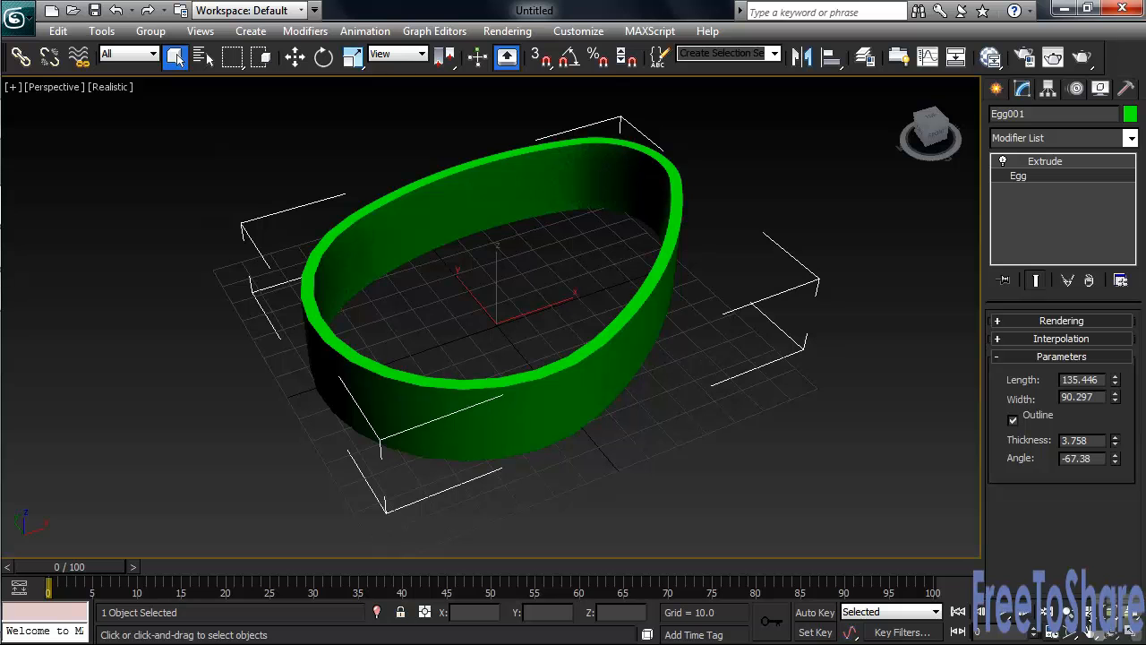
left_click_drag(1115, 434, 1115, 439)
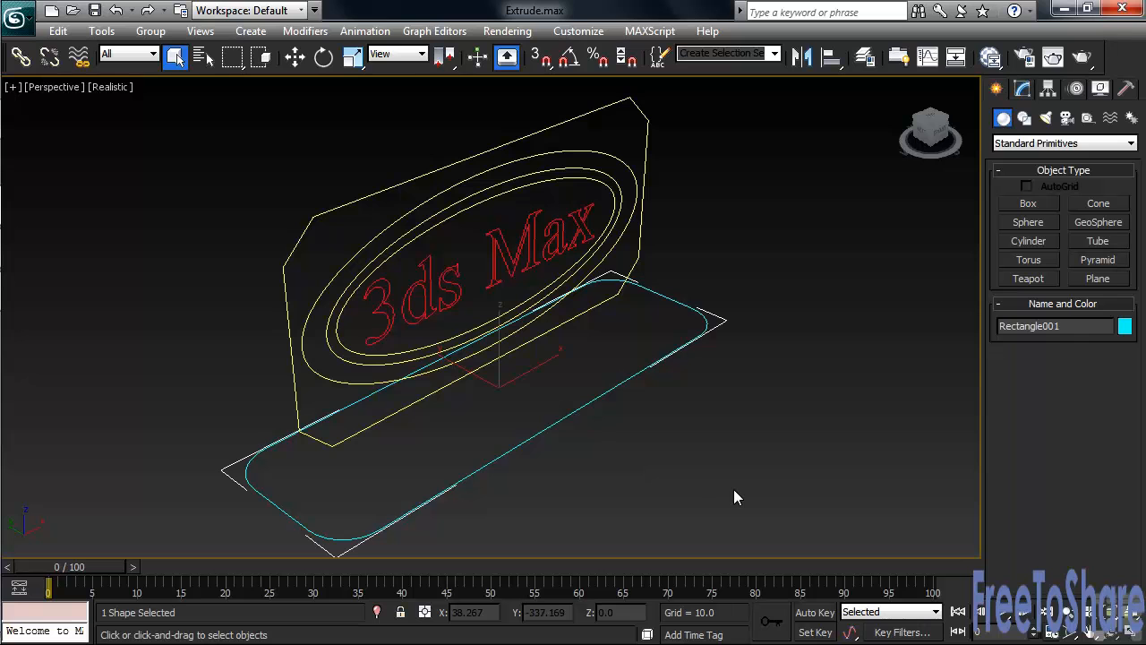
mouse_move(873, 414)
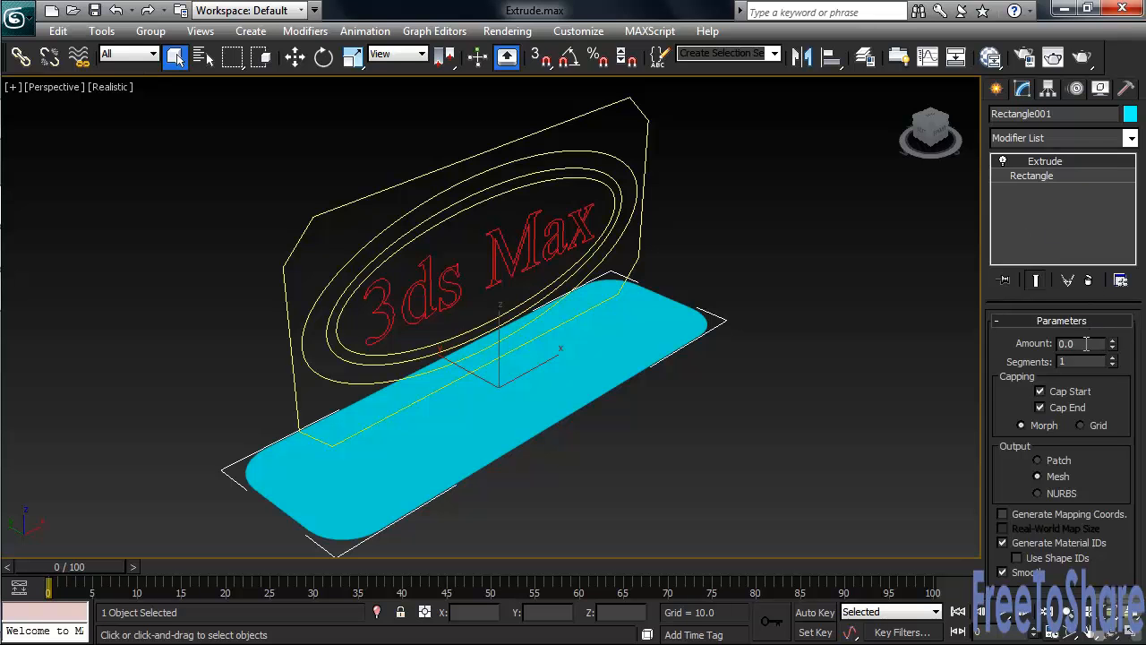
Set the Rectangle001 base's Extrude Amount to 30
type("3")
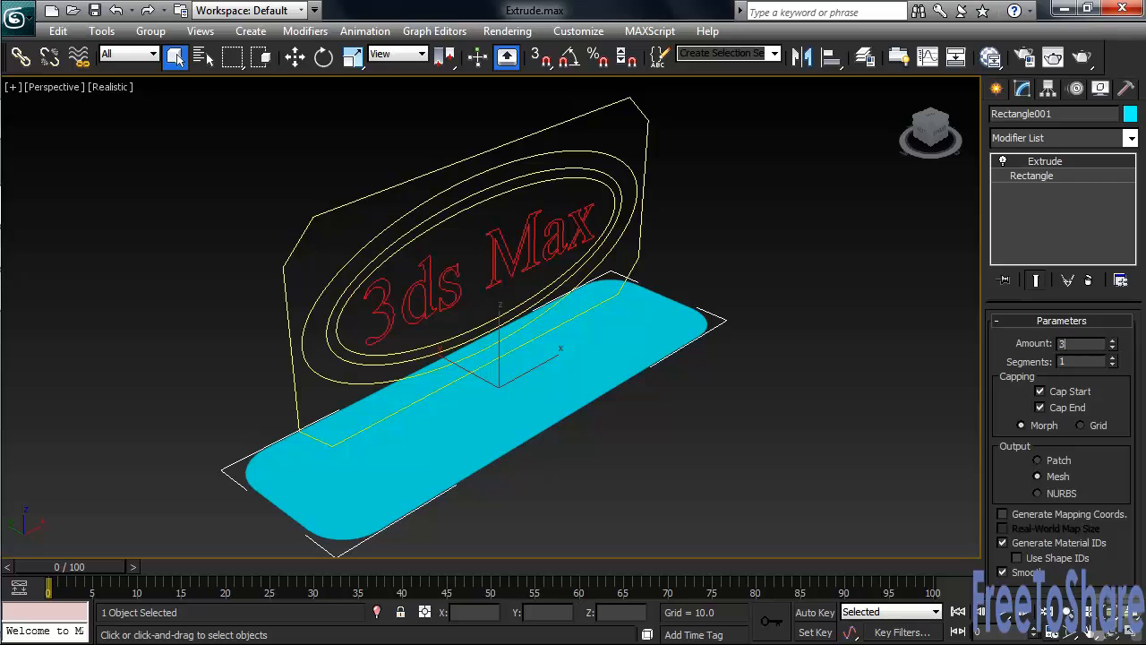
type("30.0")
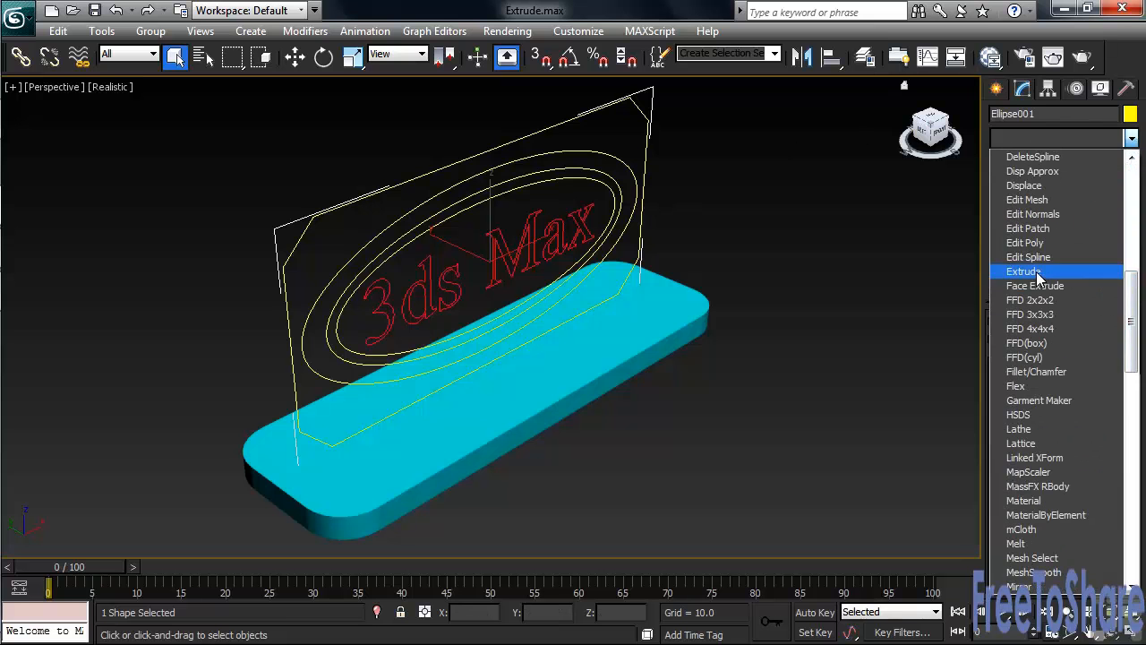
Apply Extrude to Ellipse001, keeping Amount at 30
left_click(1024, 271)
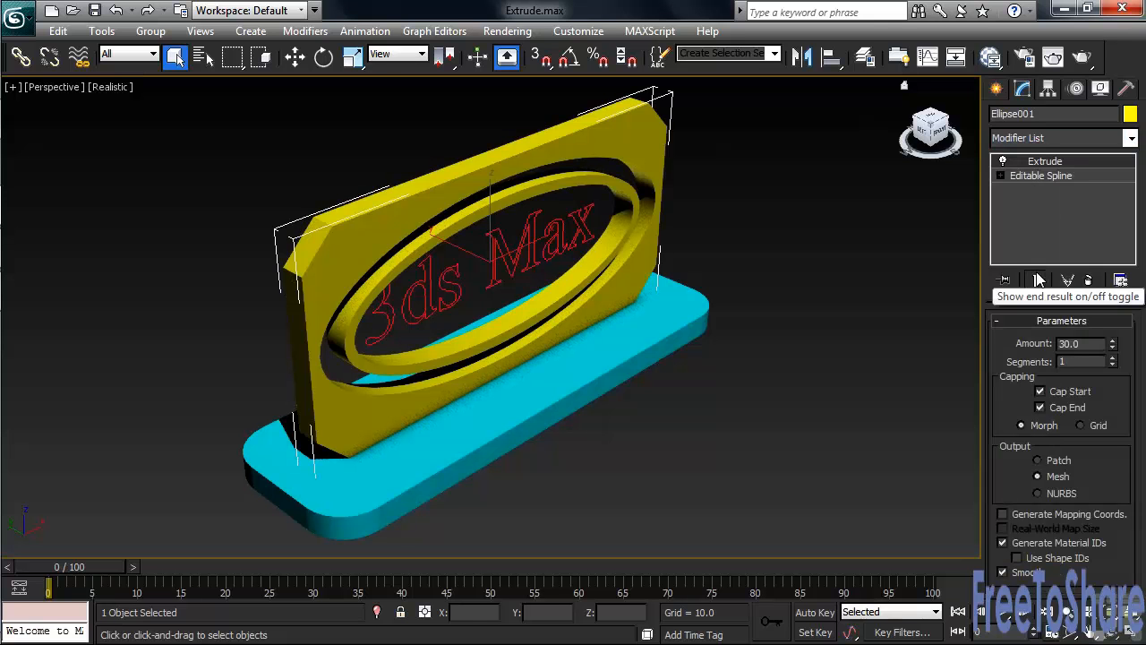
mouse_move(934, 376)
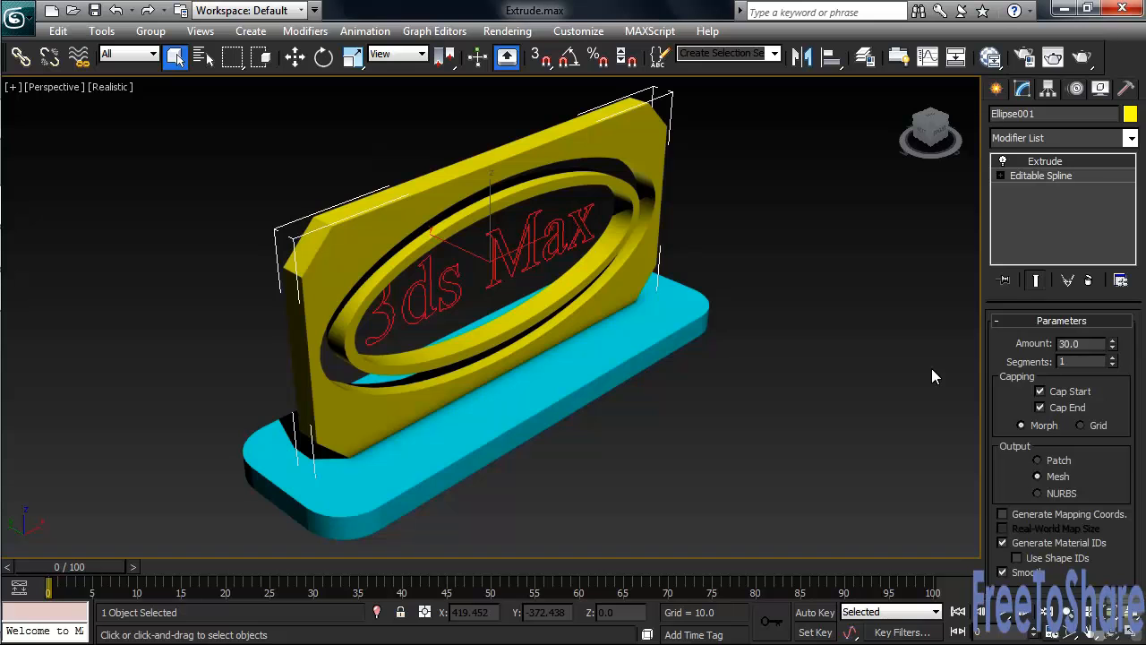
mouse_move(543, 285)
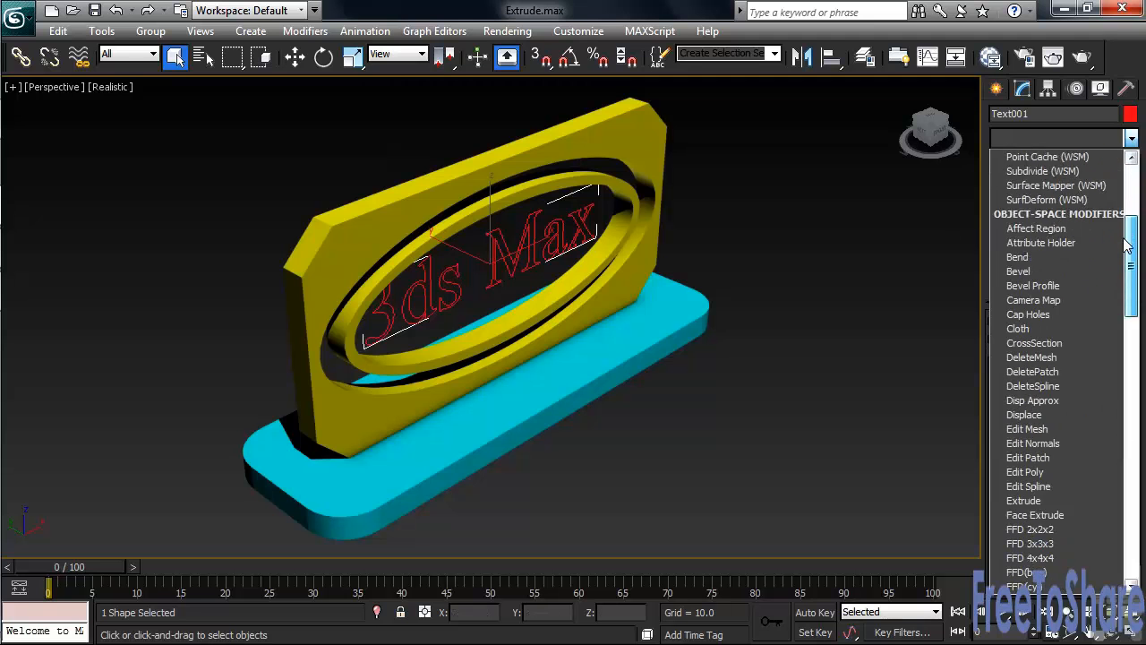
Extrude the red Text001 '3ds Max' letters with an Amount of 40
left_click(1024, 501)
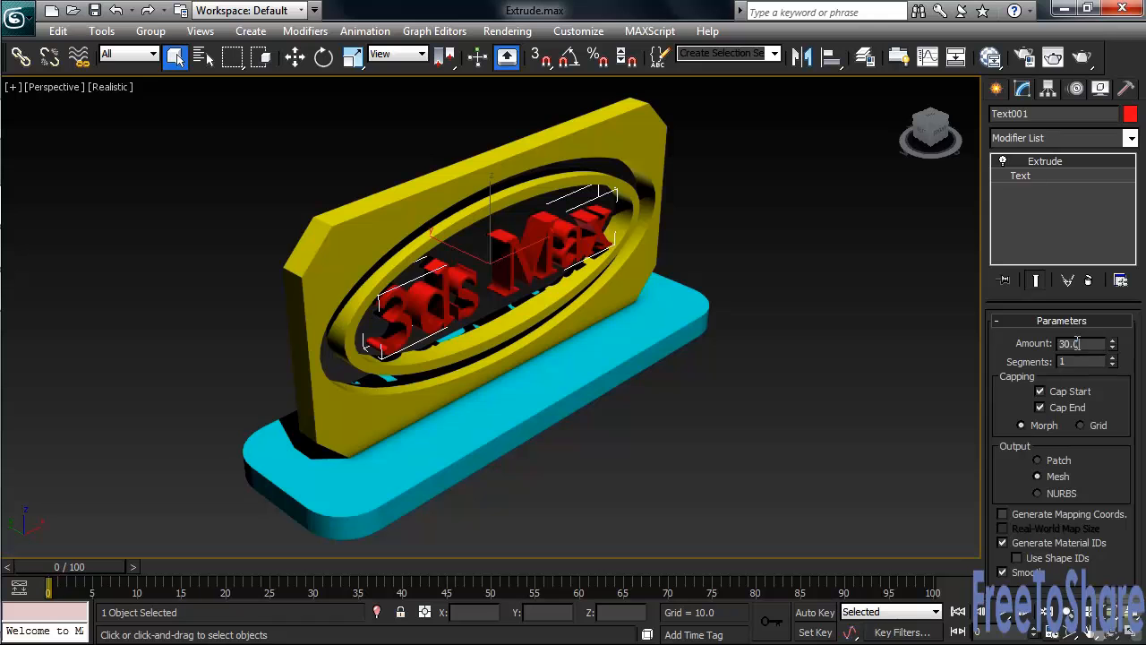
type("40")
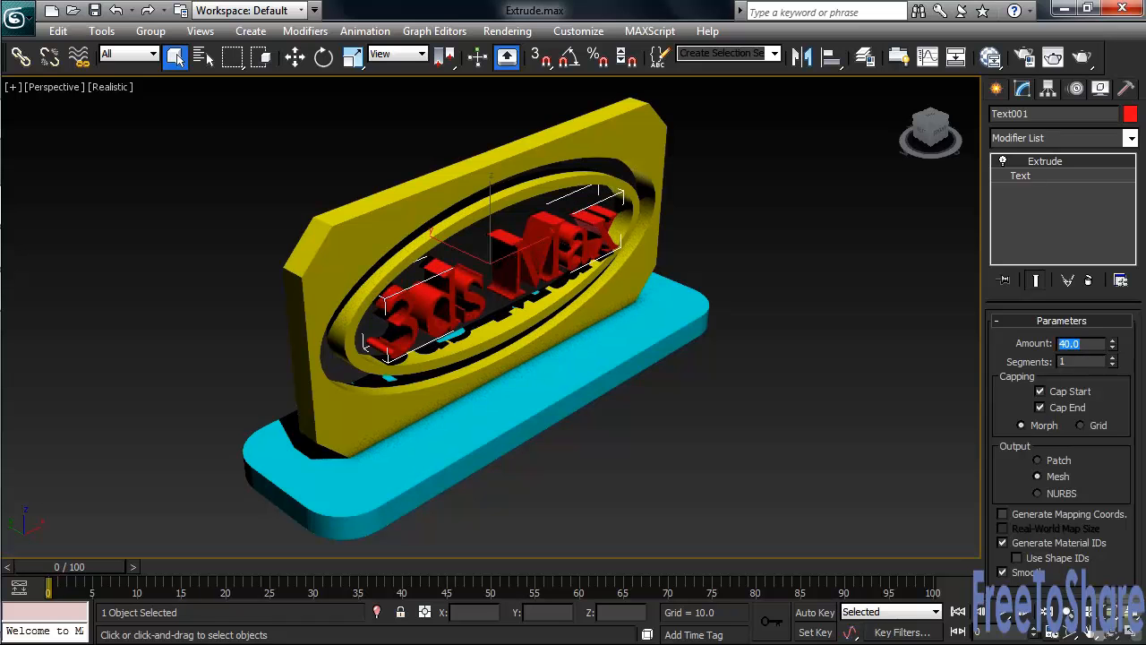
left_click(882, 378)
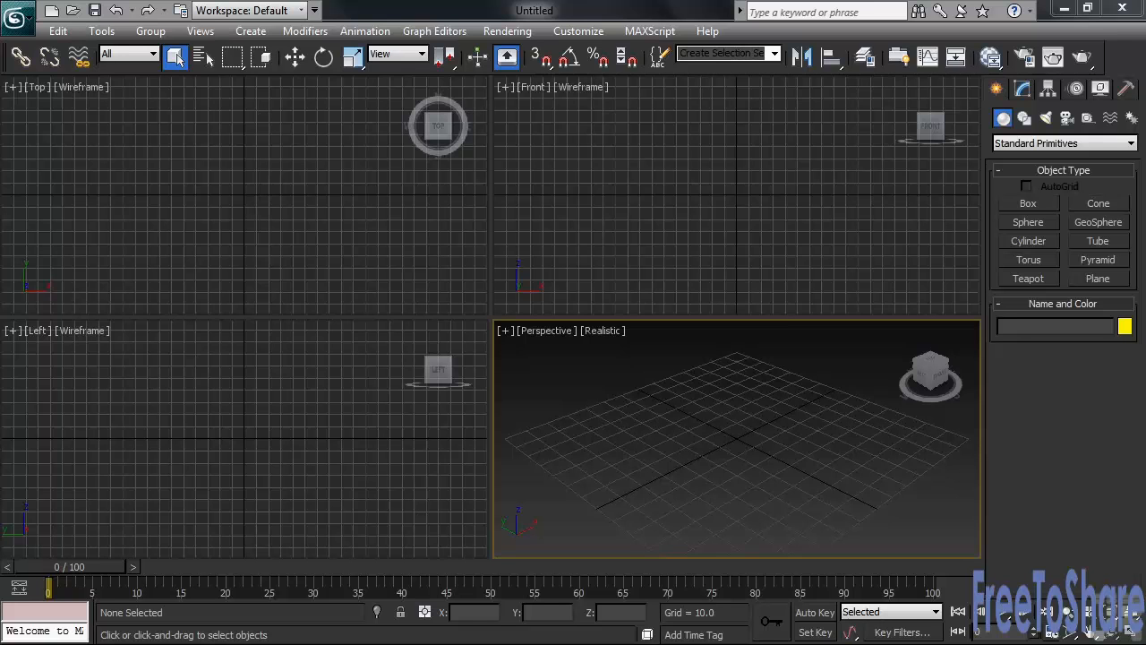
mouse_move(863, 289)
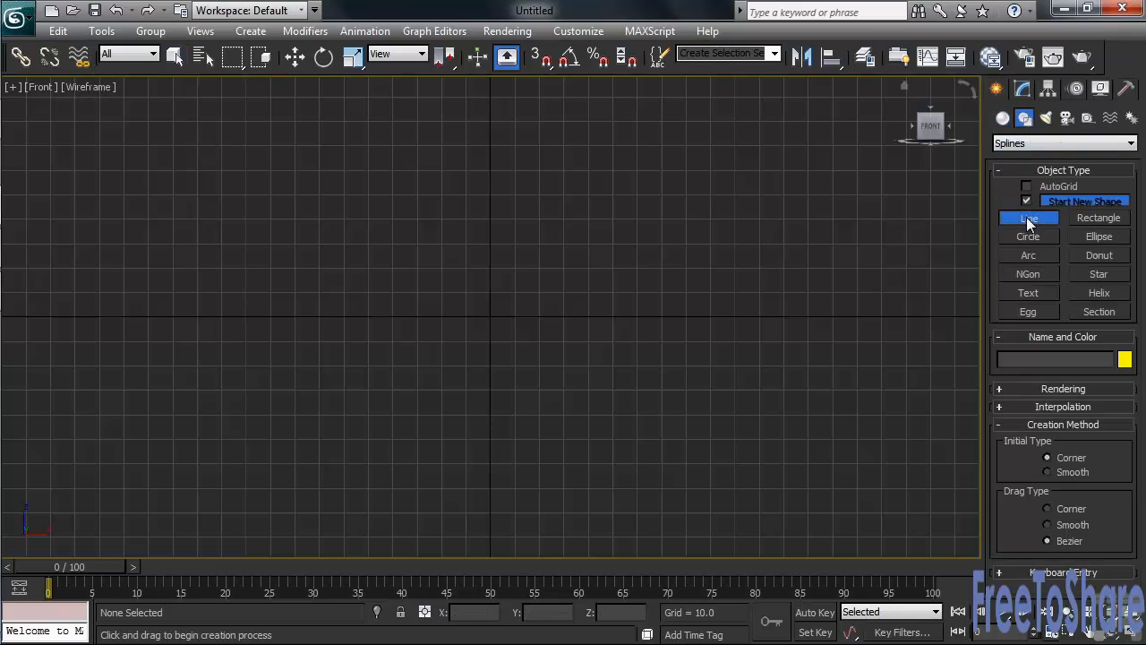
mouse_move(920, 295)
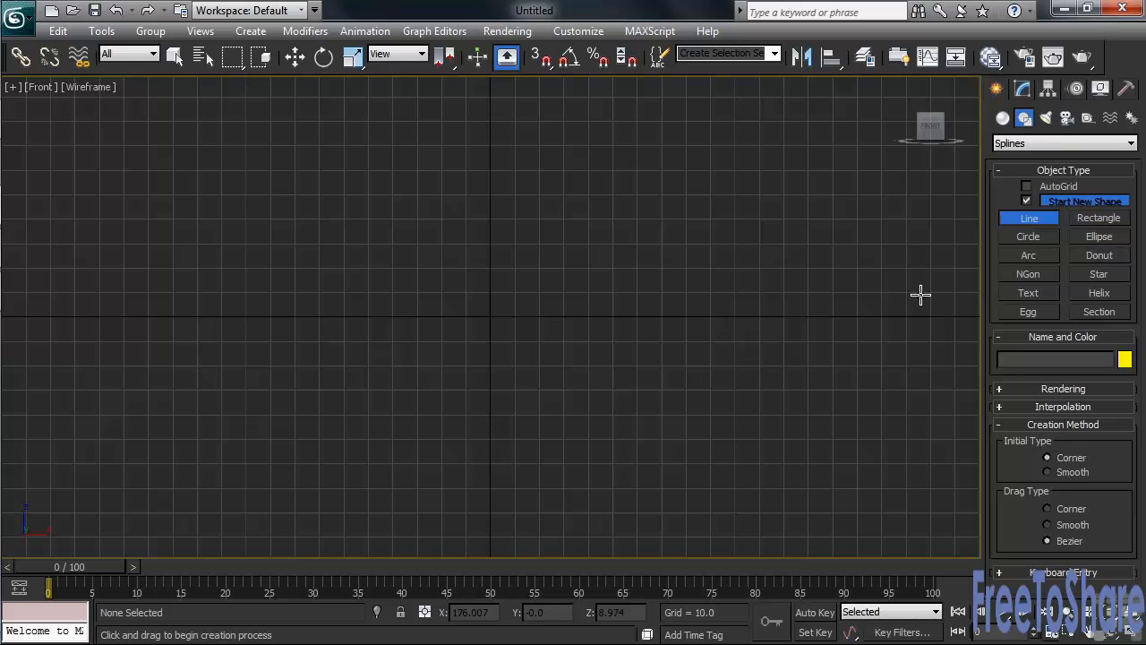
mouse_move(499, 216)
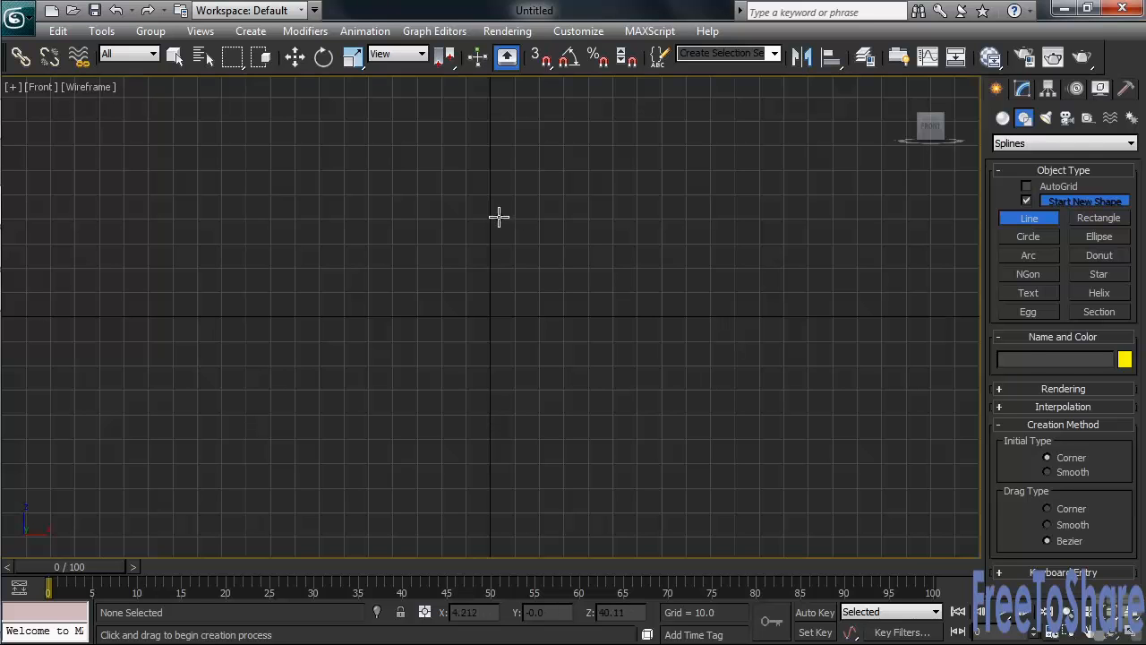
Draw three freehand lines: an open left curve, a closed middle loop, and an overlapping right loop
left_click_drag(491, 213, 386, 367)
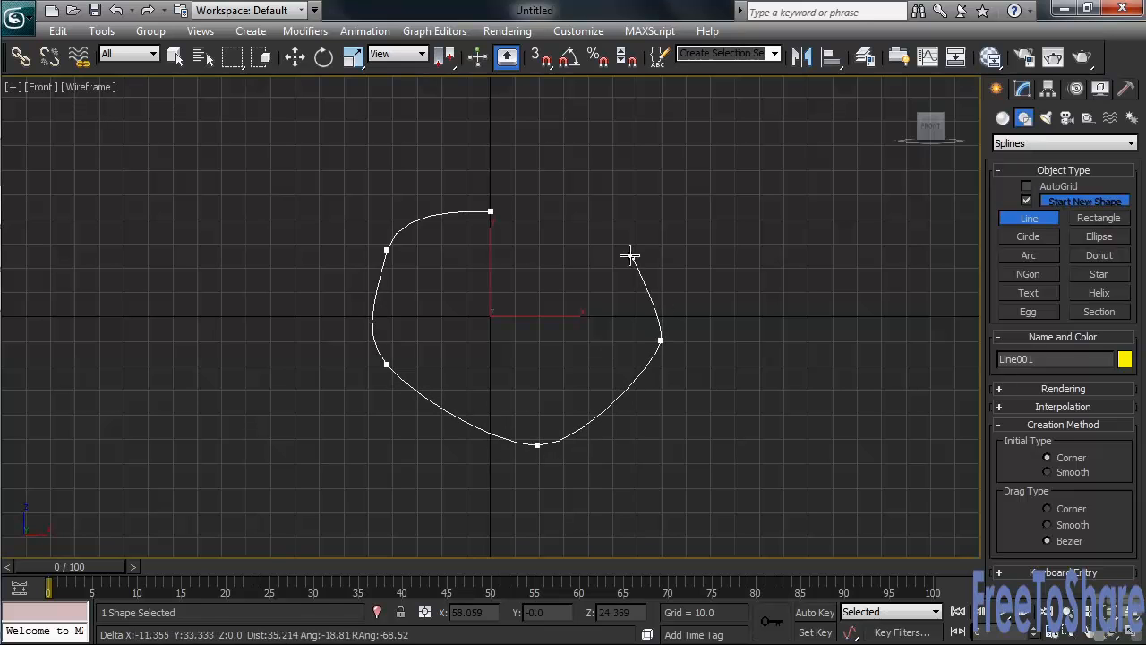
left_click(490, 212)
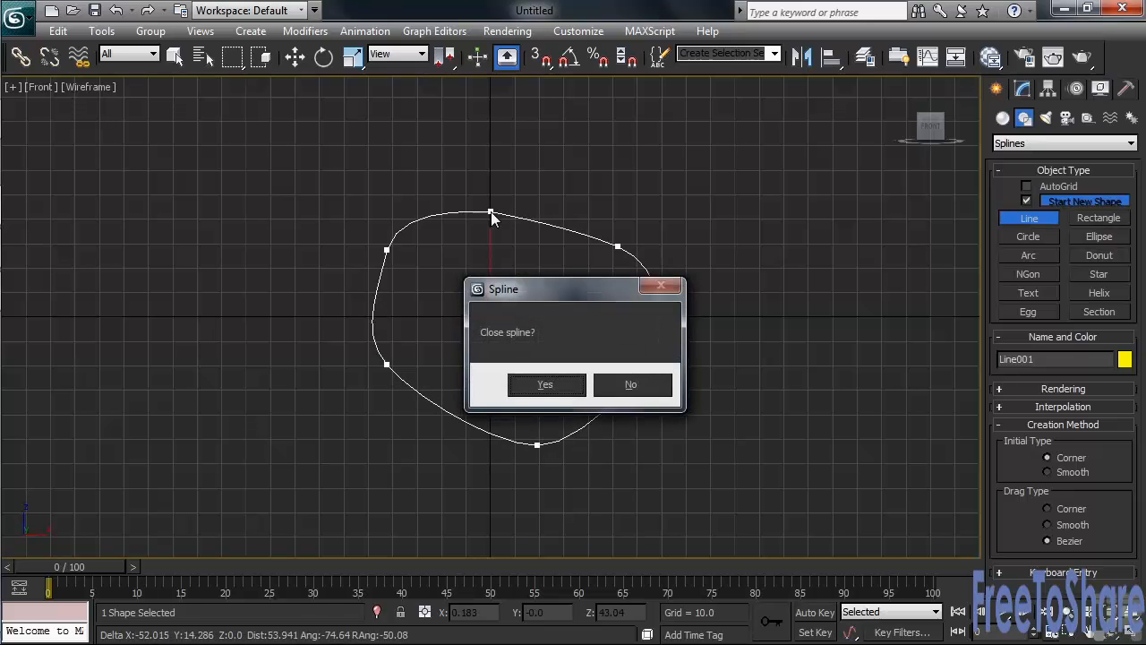
left_click(545, 384)
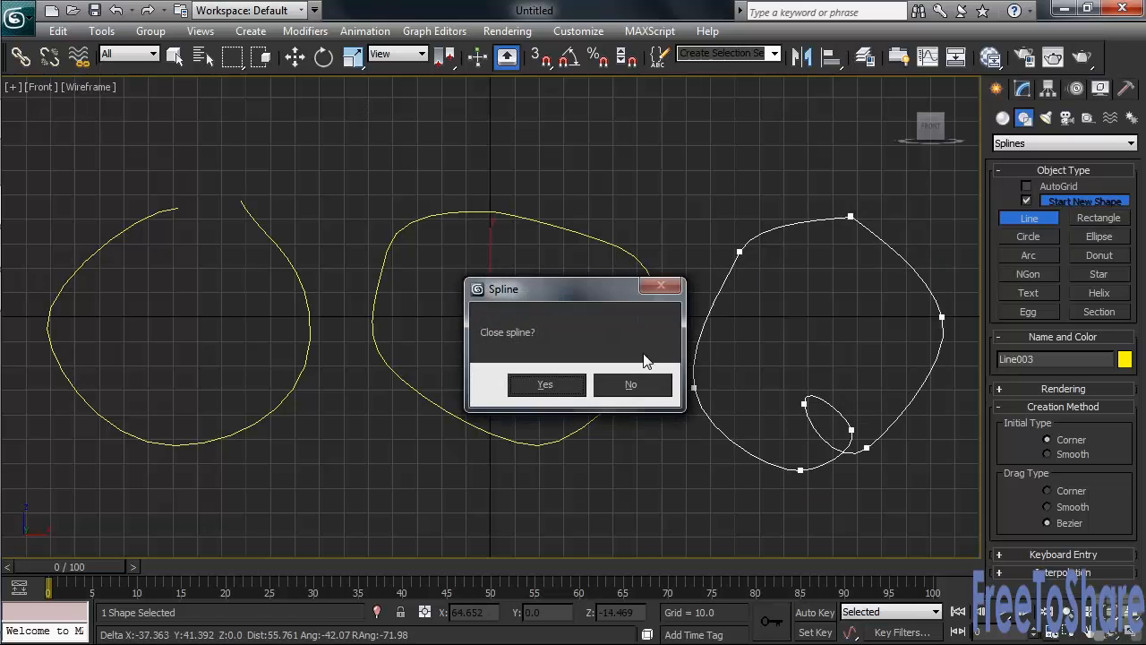
left_click(544, 384)
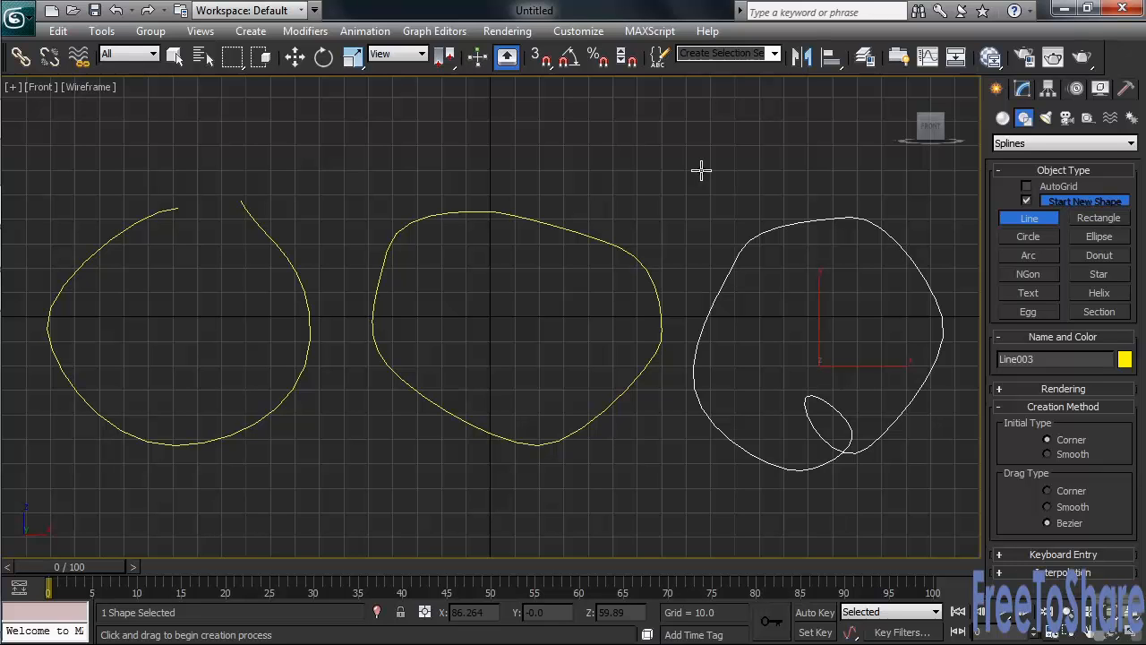
mouse_move(705, 178)
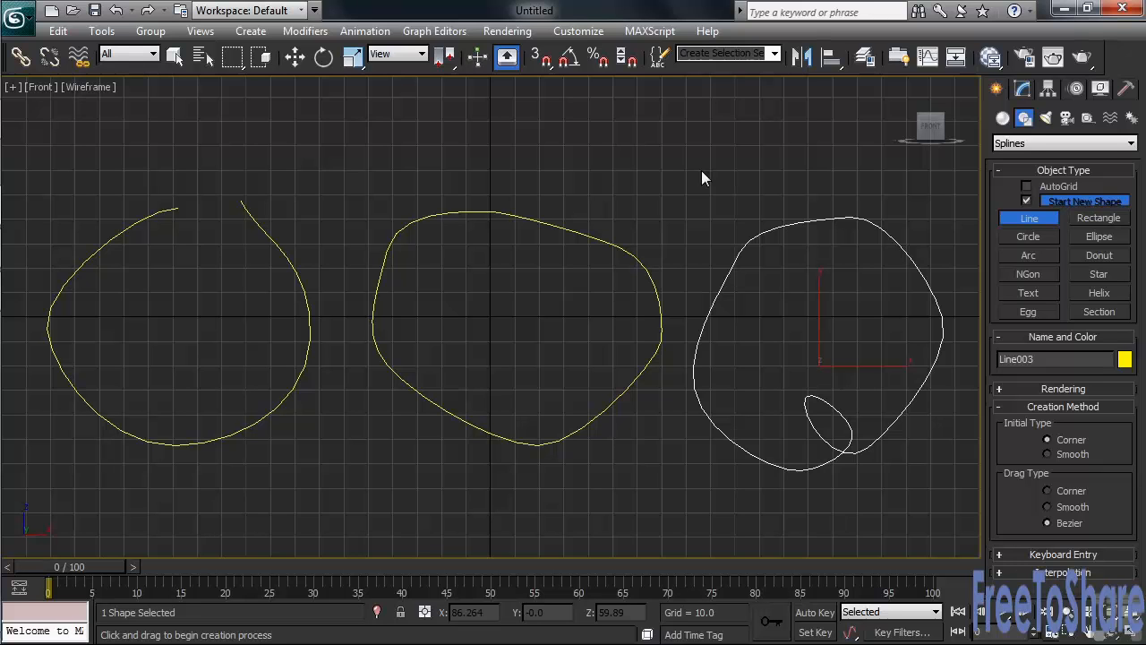
Apply an Extrude modifier to the closed middle line Line001 in the Perspective view
left_click(201, 56)
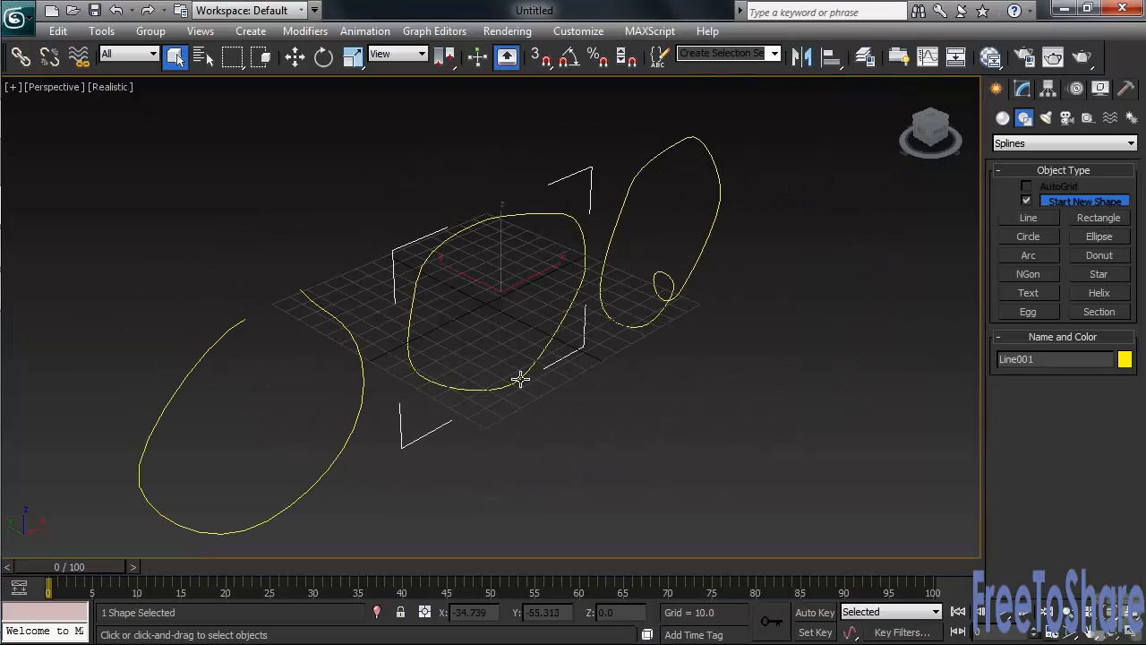
mouse_move(891, 256)
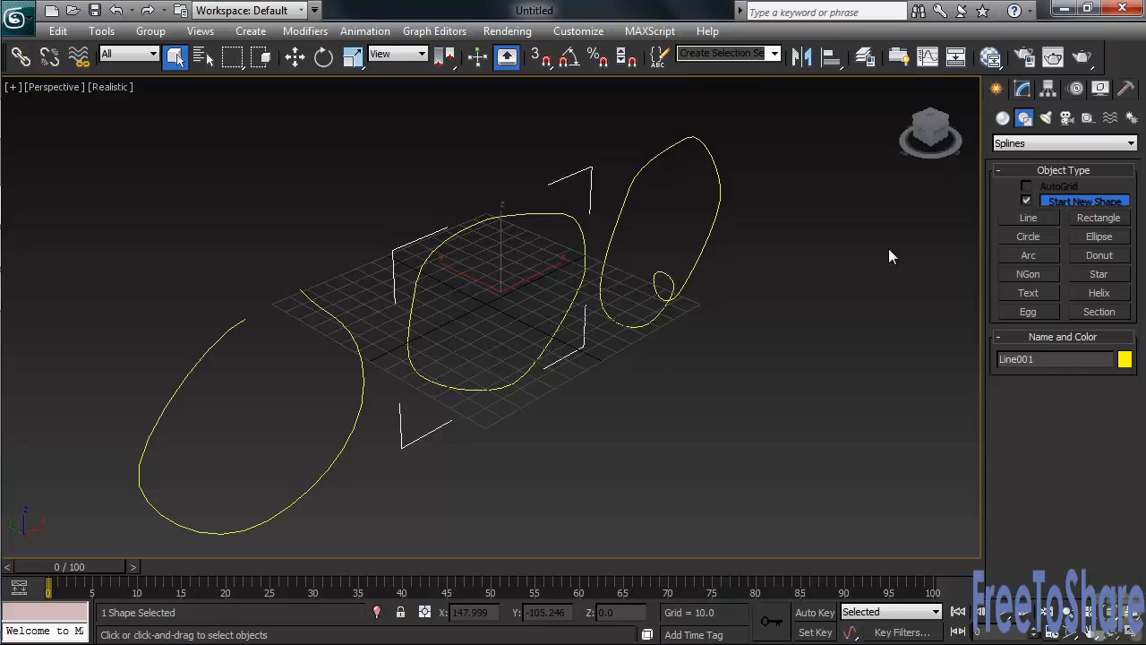
left_click(1131, 138)
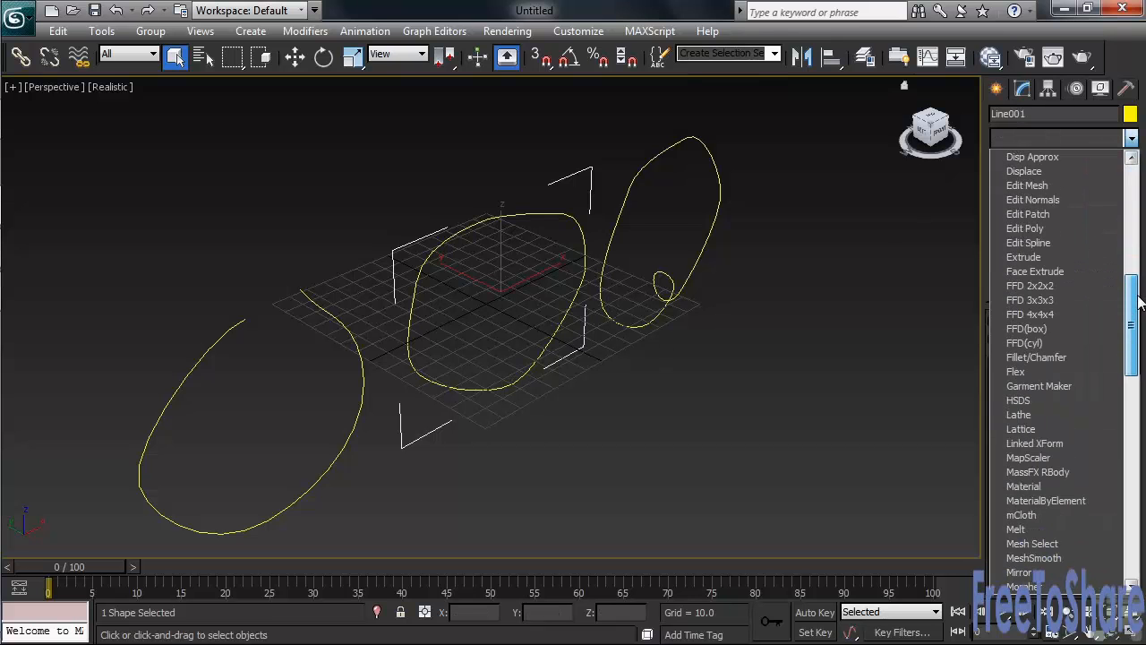
left_click(1024, 257)
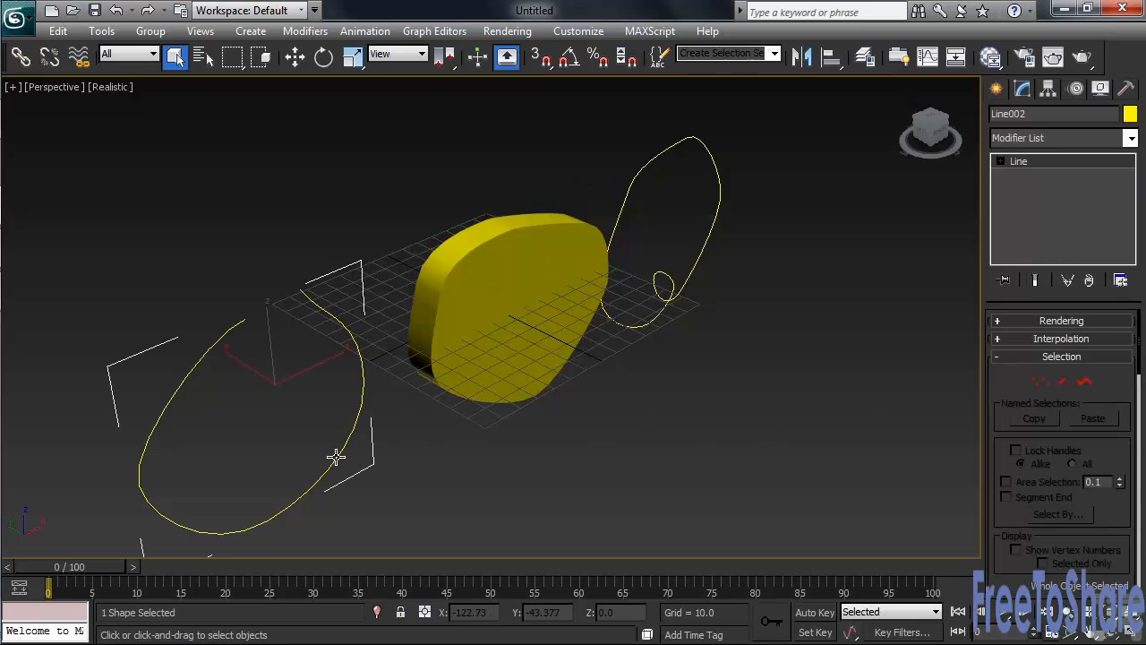
Add Extrude from the Modifier List to the open left line Line002
left_click(1131, 138)
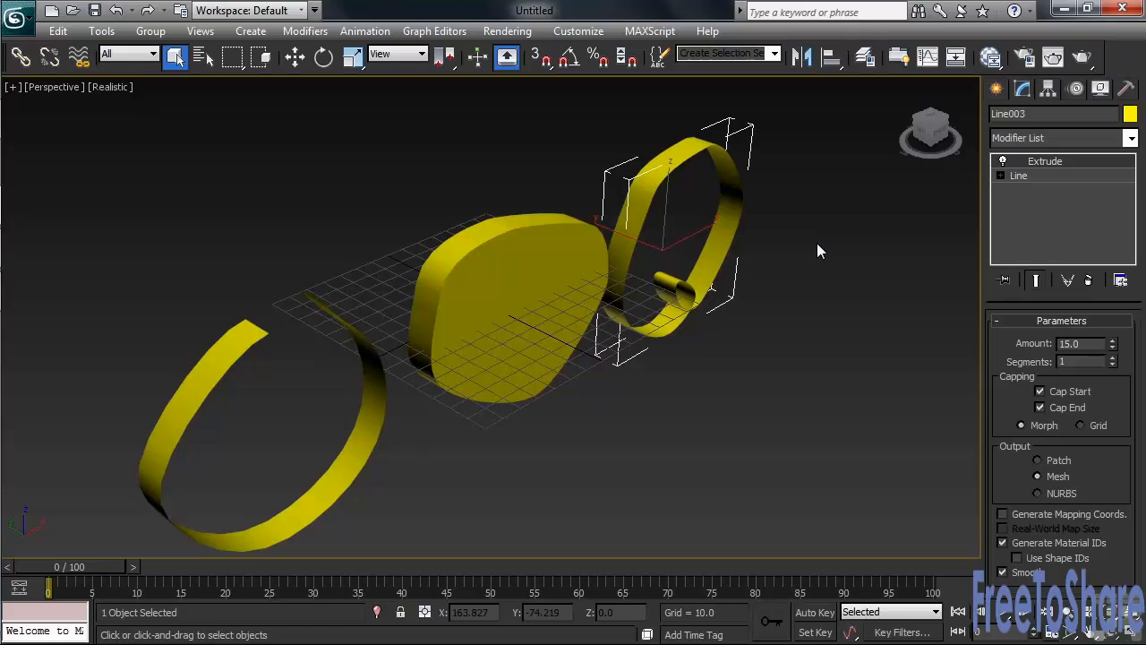
Deselect everything to view the three extruded lines
left_click(600, 389)
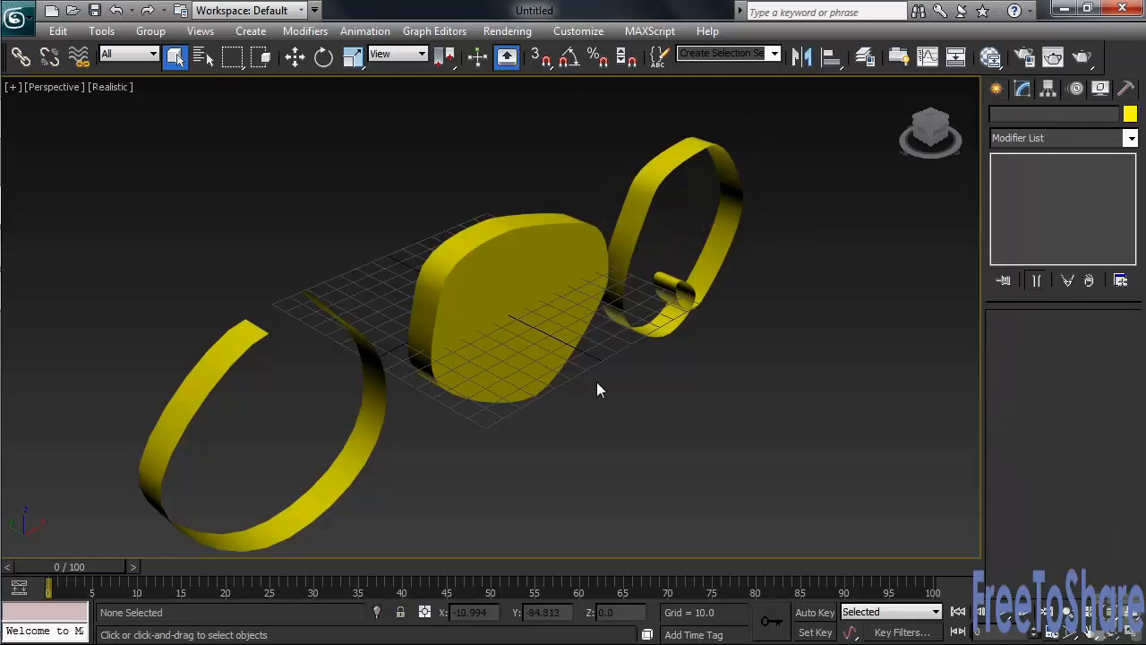